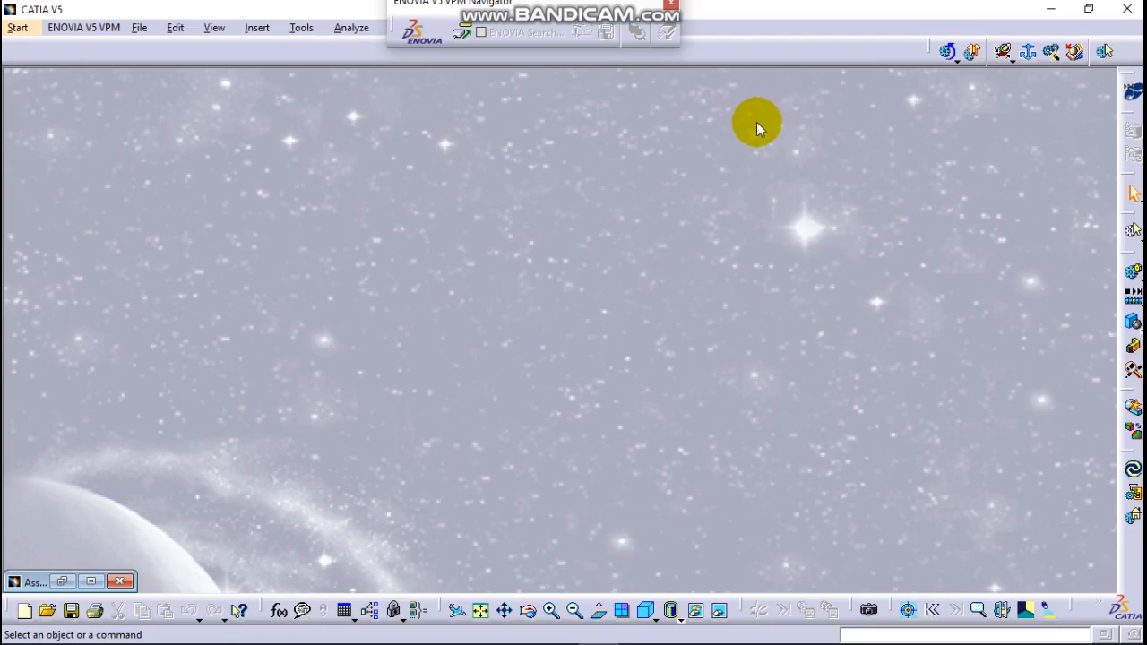
{"action": "mouse_move", "coordinate": [748, 143]}
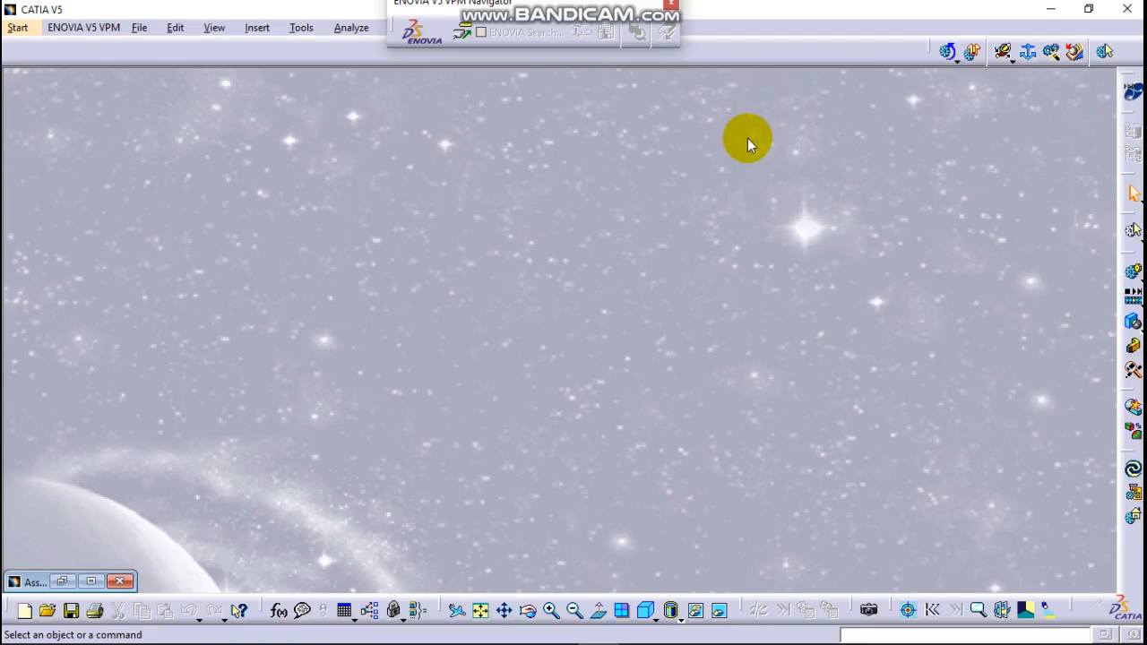
{"action": "mouse_move", "coordinate": [742, 154]}
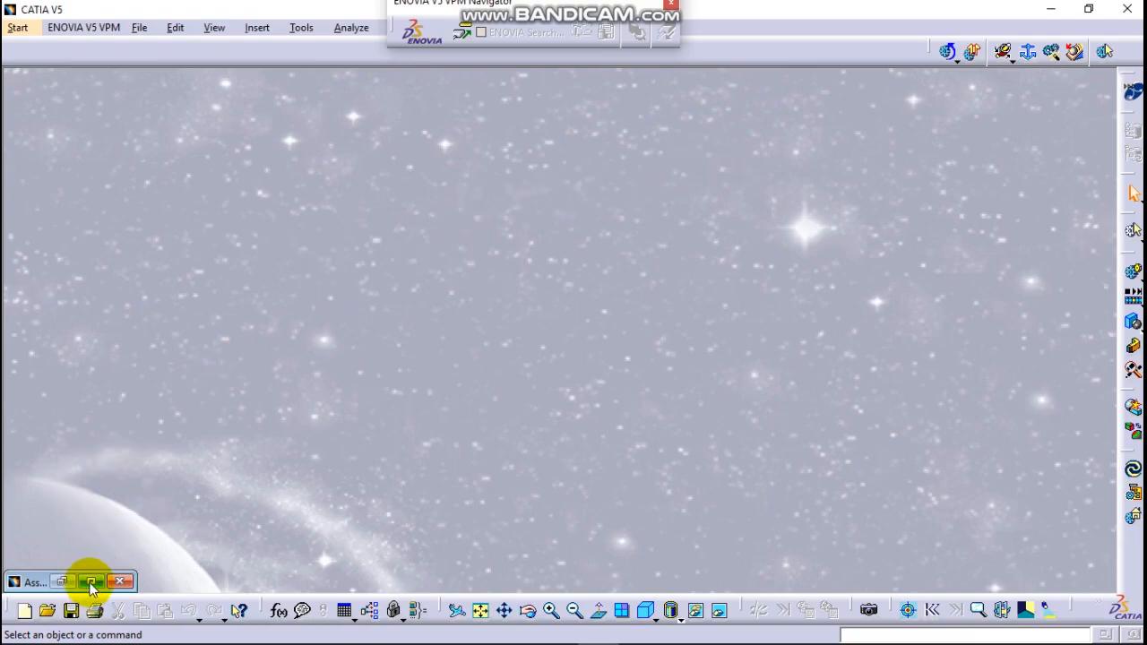
Step: Restore the minimized Ass1.CATProduct window to review the hydraulic cylinder assembly
{"action": "left_click", "coordinate": [89, 582]}
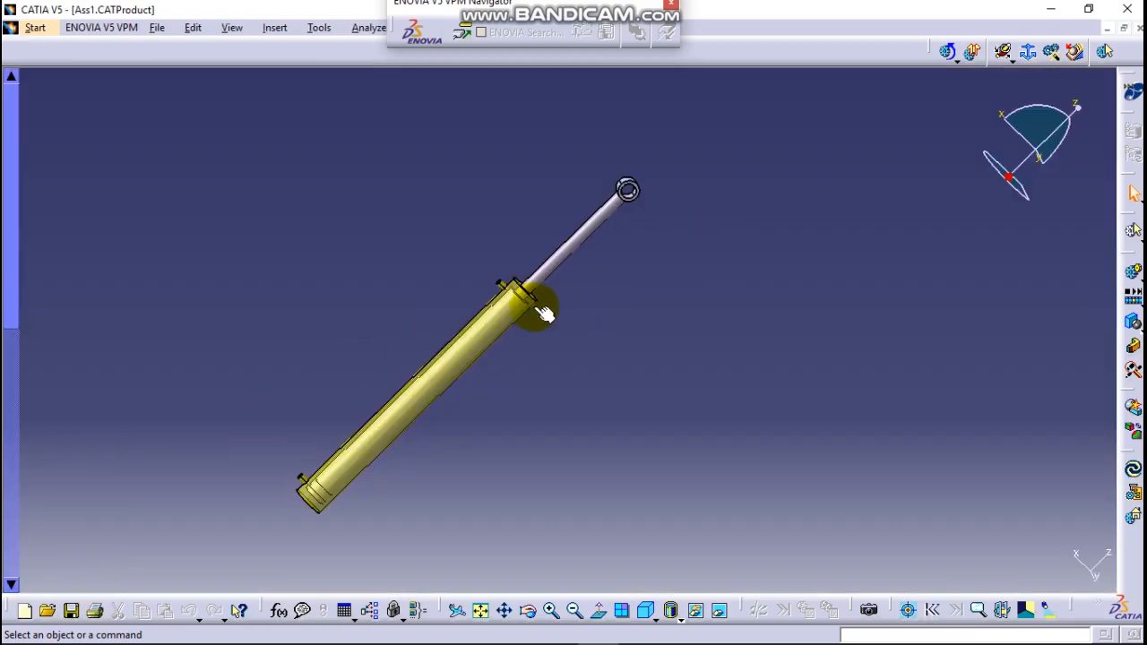
{"action": "mouse_move", "coordinate": [349, 352]}
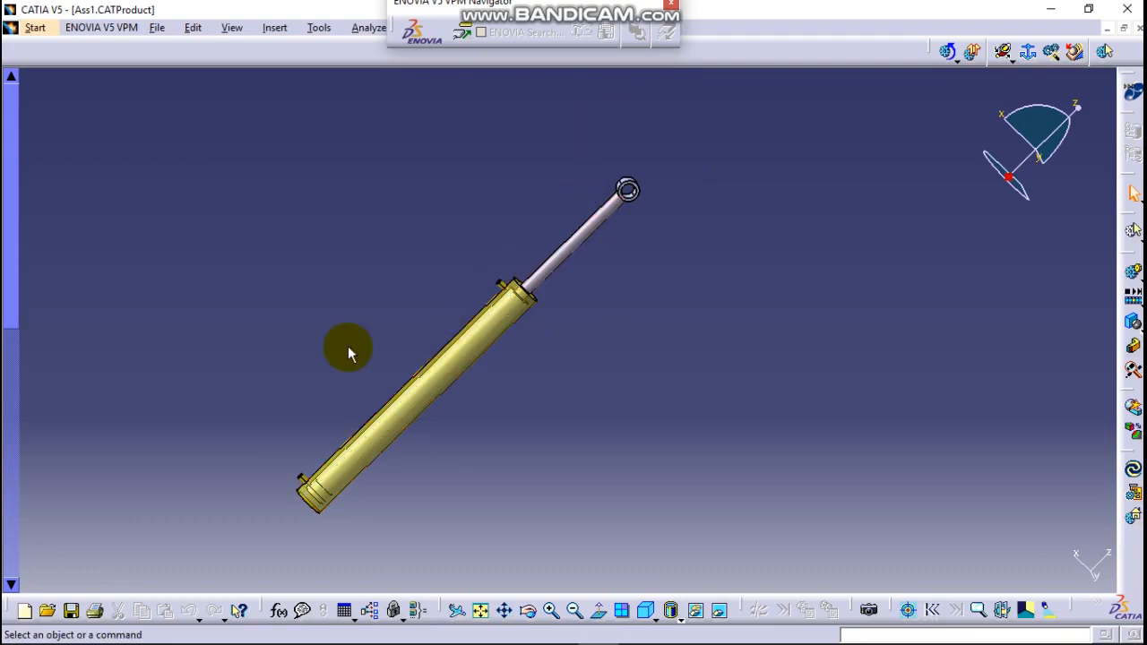
{"action": "mouse_move", "coordinate": [502, 339]}
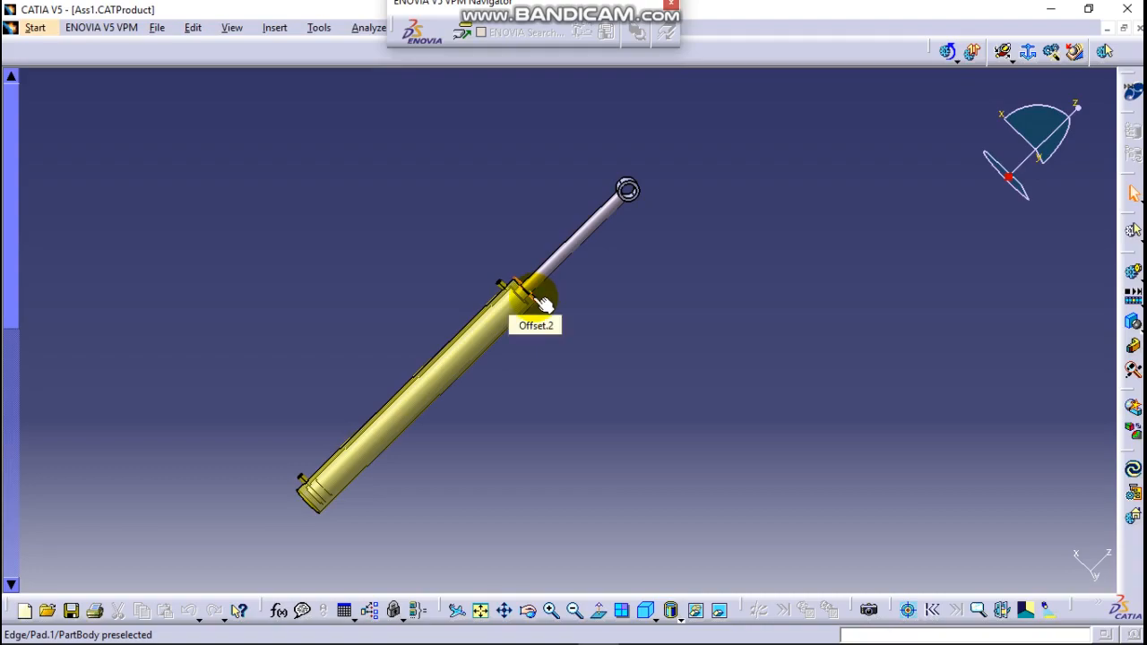
{"action": "mouse_move", "coordinate": [491, 314]}
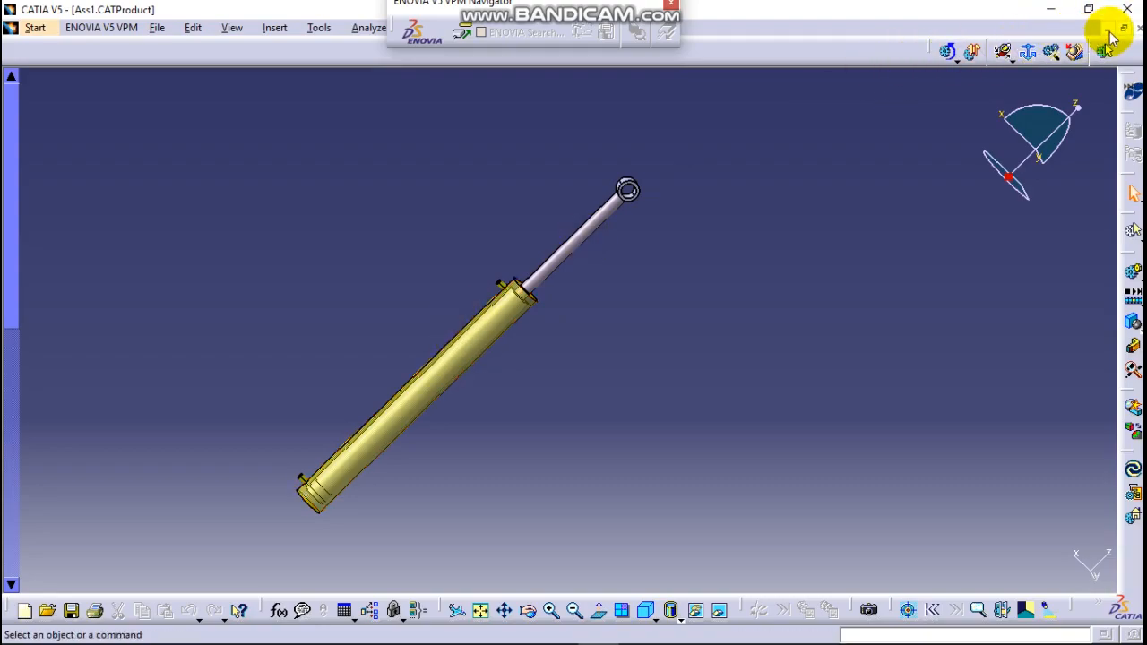
Step: Close Ass1.CATProduct and start a new empty Assembly Design product, Product3
{"action": "left_click", "coordinate": [23, 26]}
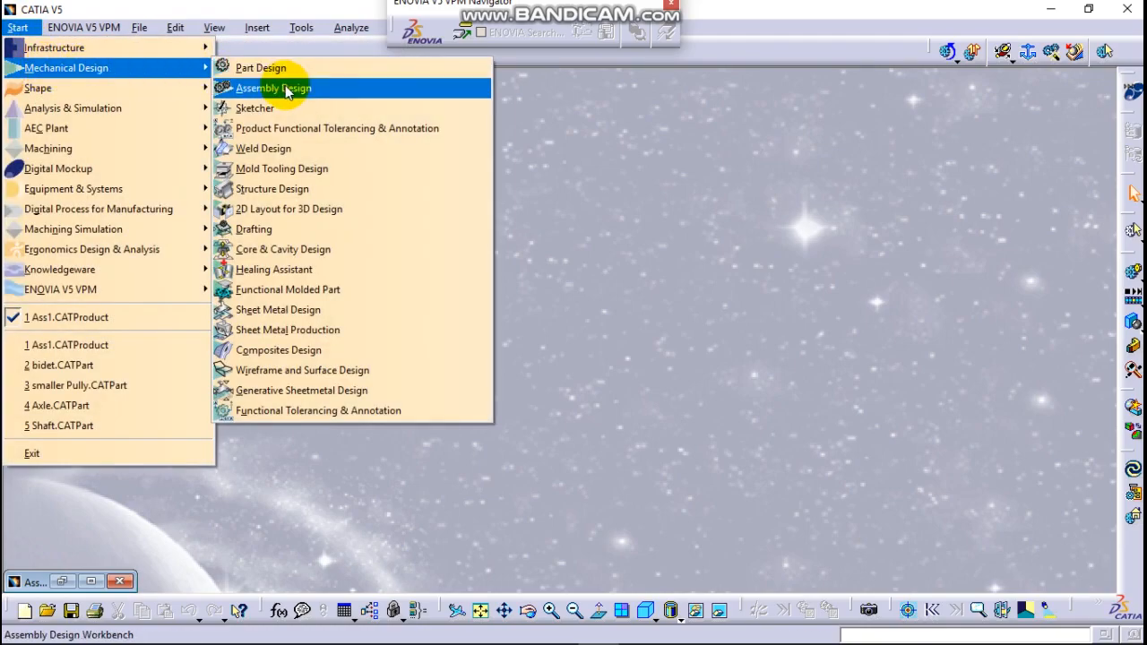
{"action": "left_click", "coordinate": [274, 88]}
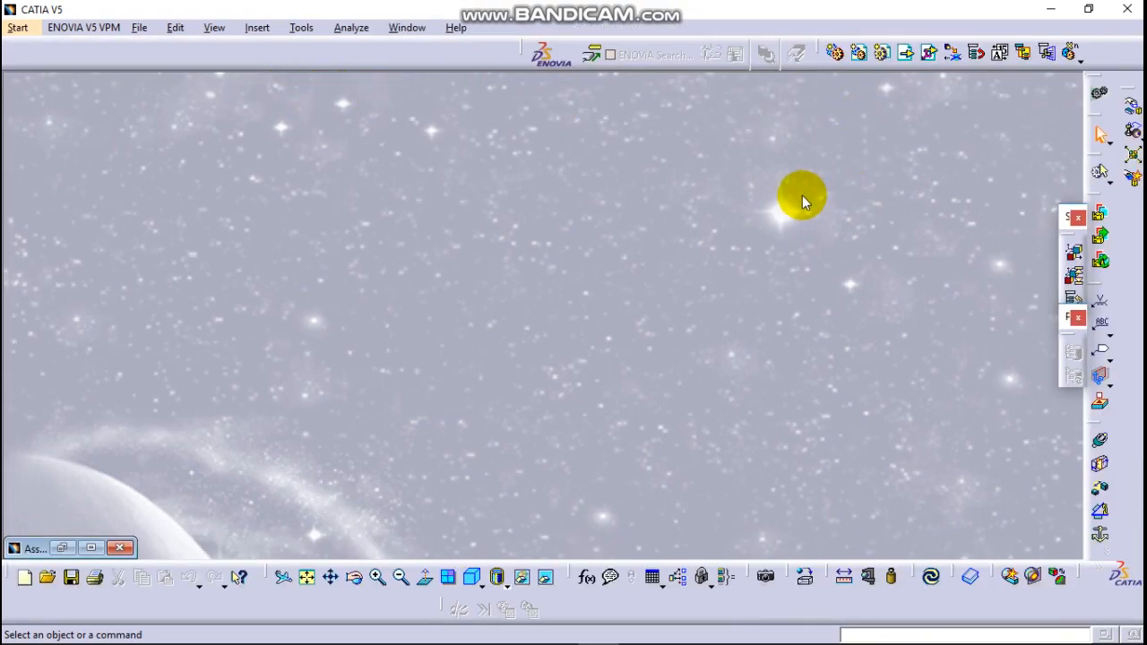
{"action": "mouse_move", "coordinate": [968, 116]}
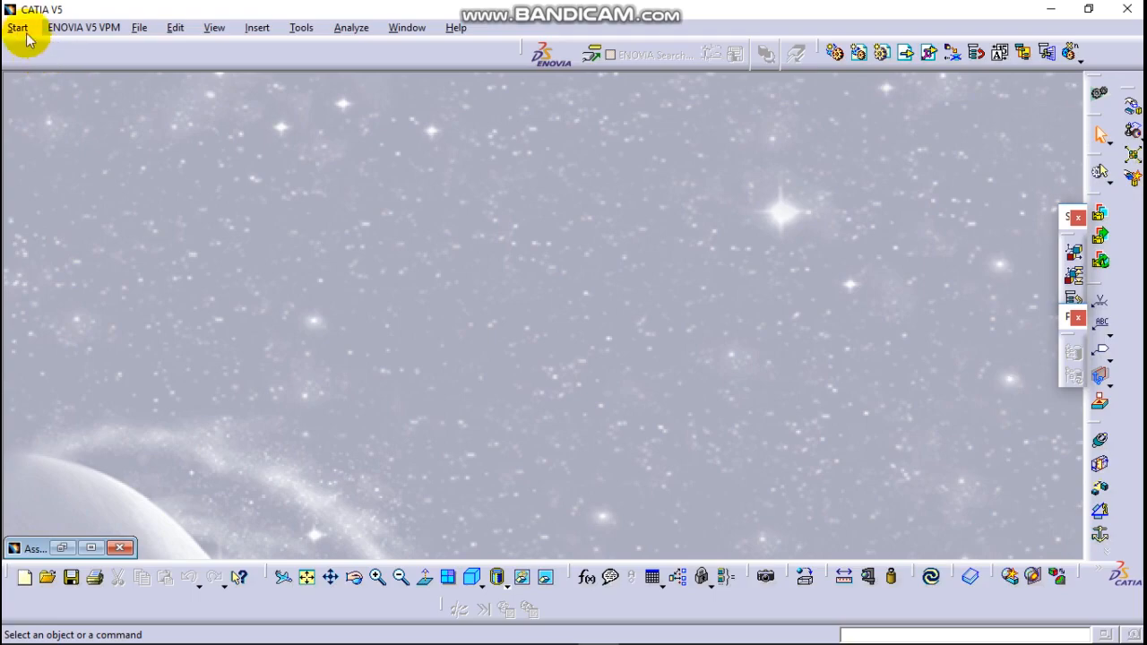
{"action": "left_click", "coordinate": [18, 27]}
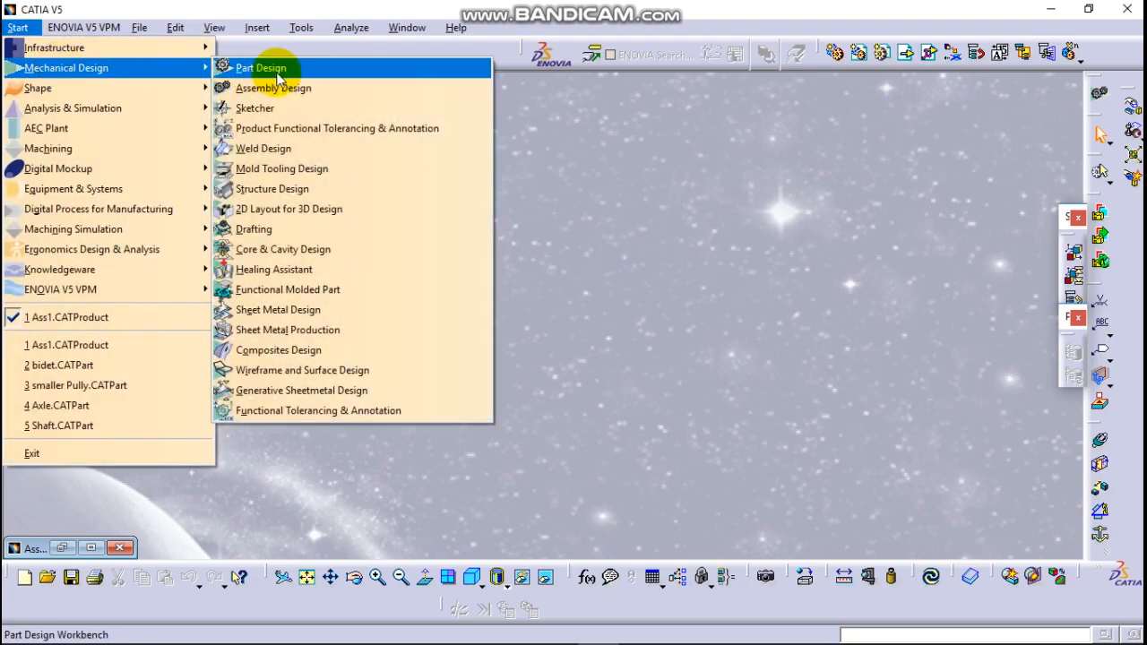
{"action": "left_click", "coordinate": [273, 87]}
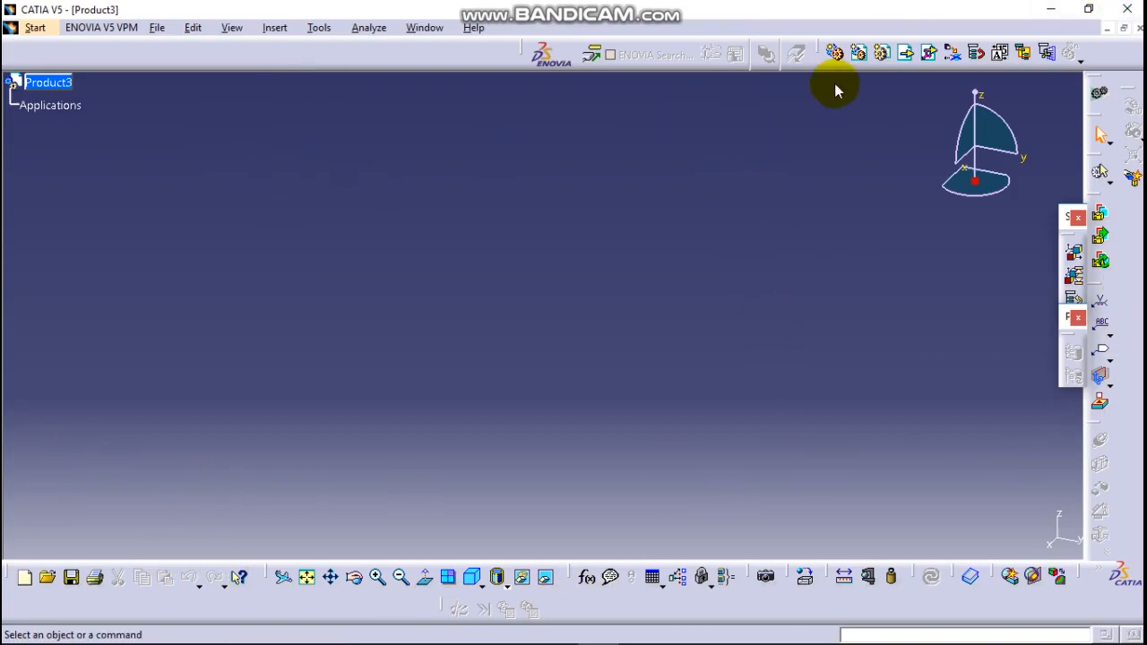
{"action": "mouse_move", "coordinate": [961, 493]}
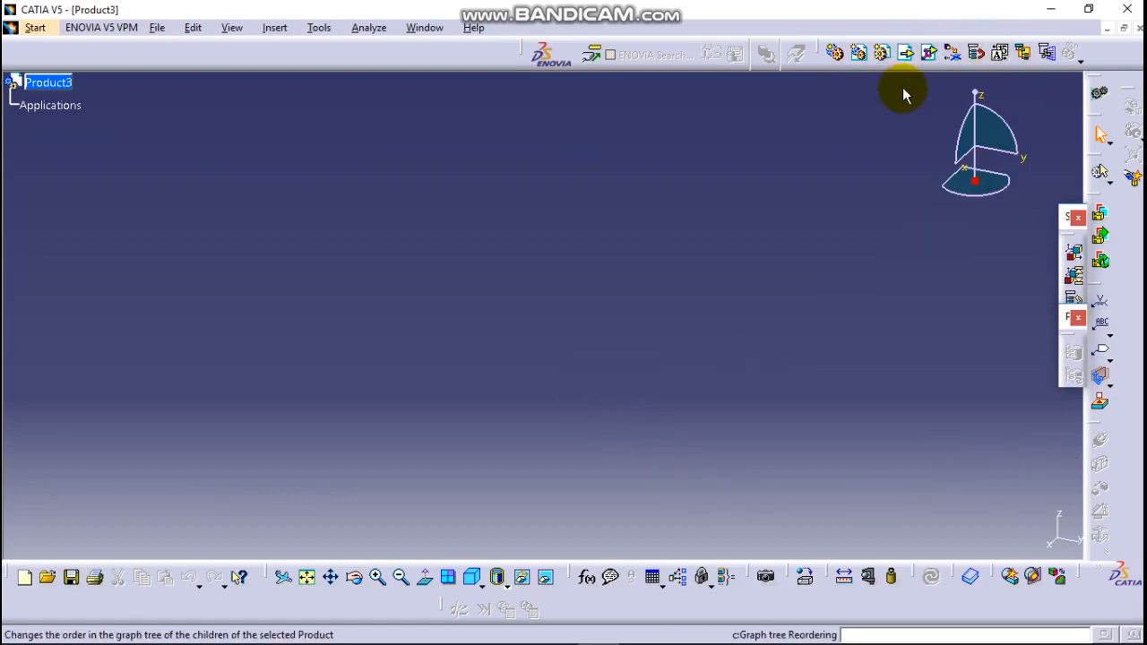
{"action": "mouse_move", "coordinate": [932, 55]}
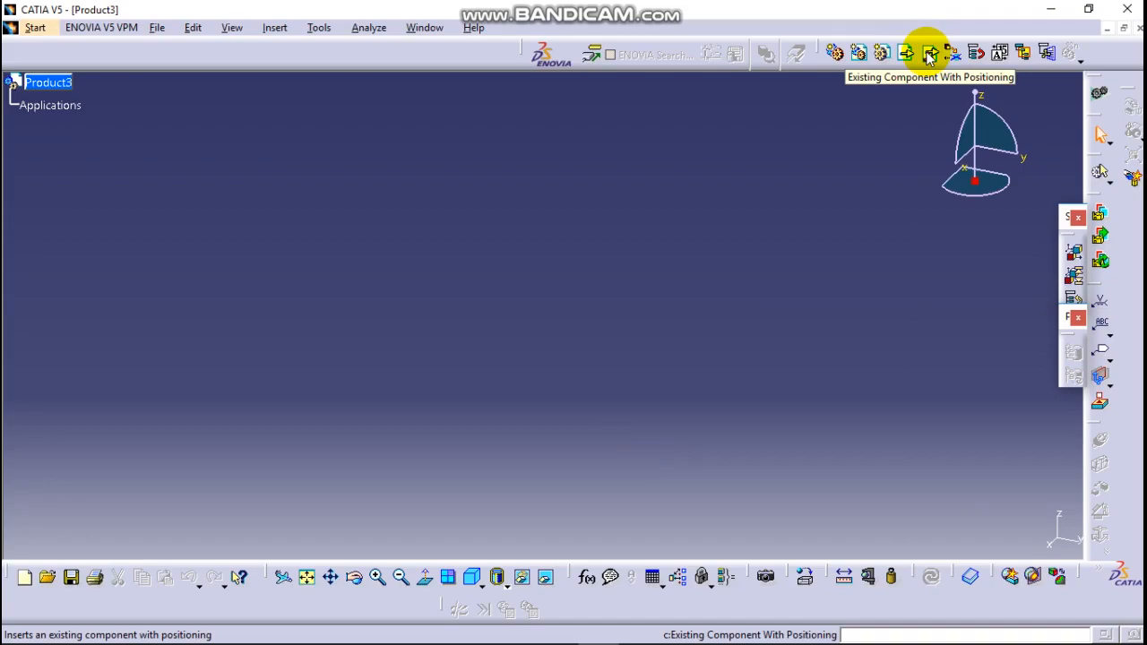
Step: Insert the Cylinder and piston files into Product3 as existing components
{"action": "left_click", "coordinate": [929, 52]}
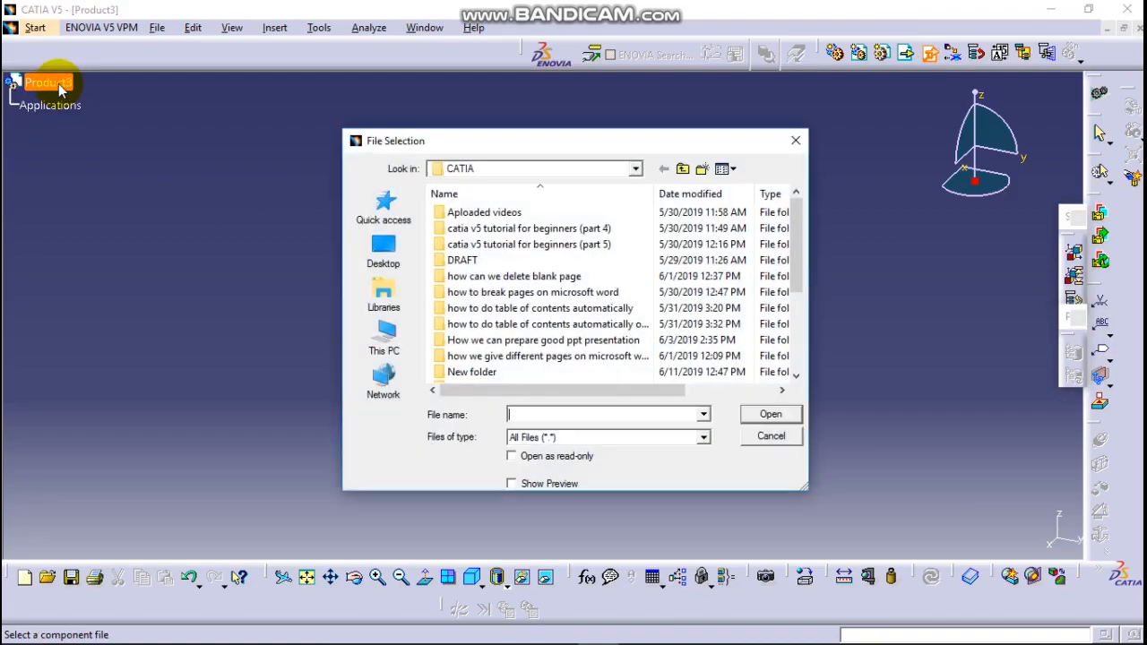
{"action": "mouse_move", "coordinate": [439, 179]}
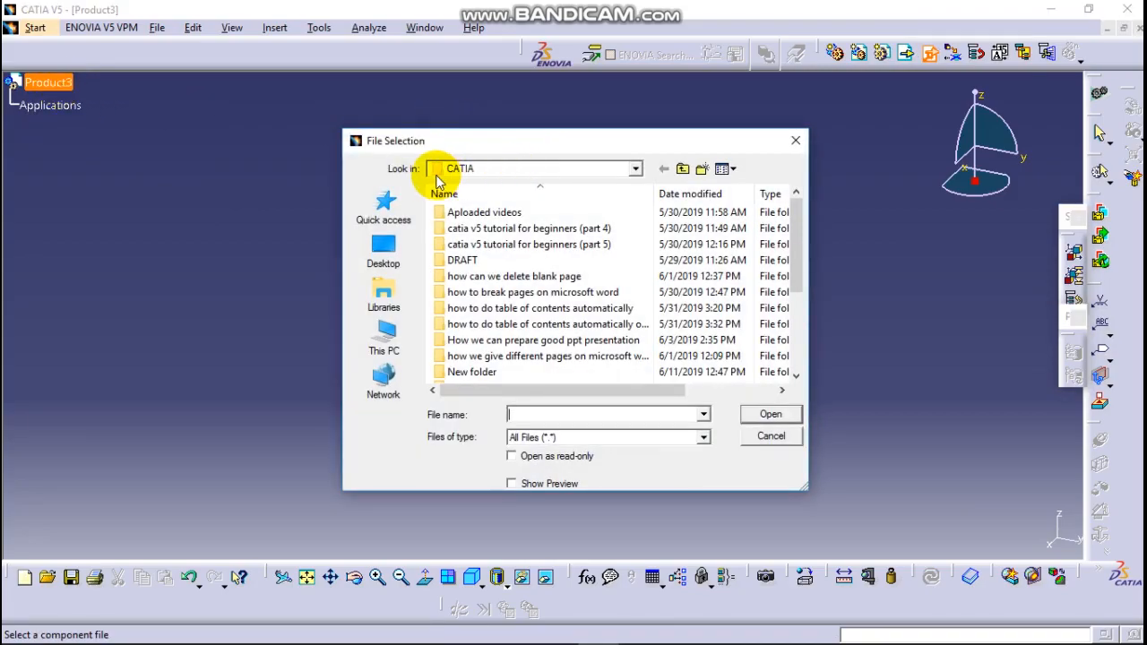
{"action": "mouse_move", "coordinate": [515, 179]}
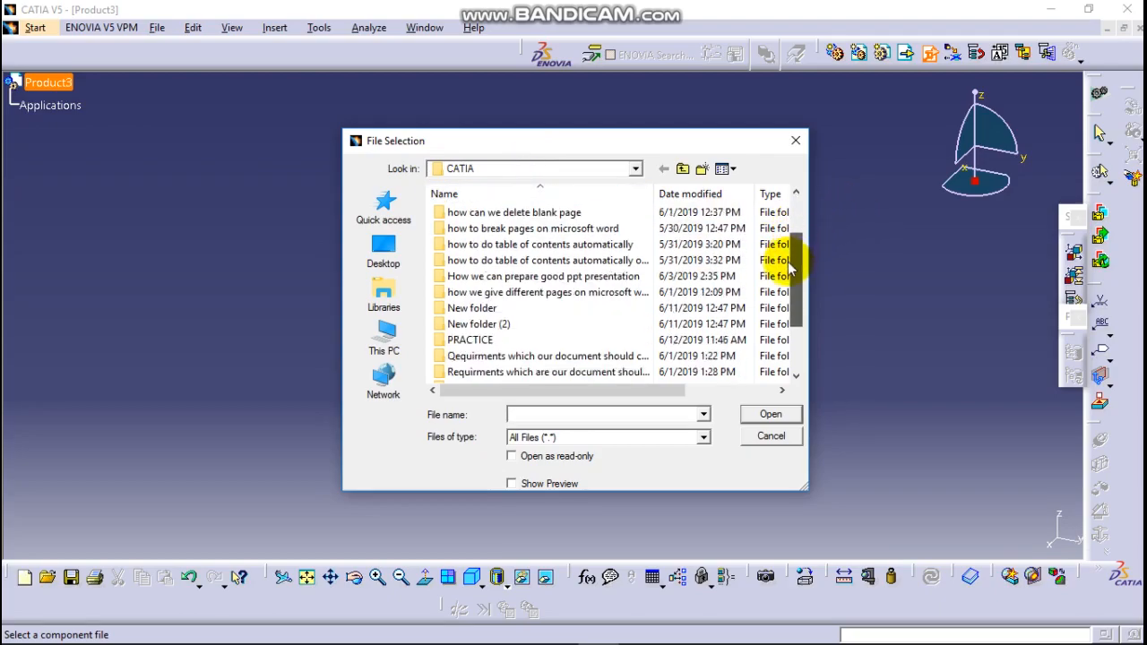
{"action": "scroll", "scroll_direction": "down", "scroll_amount": 3}
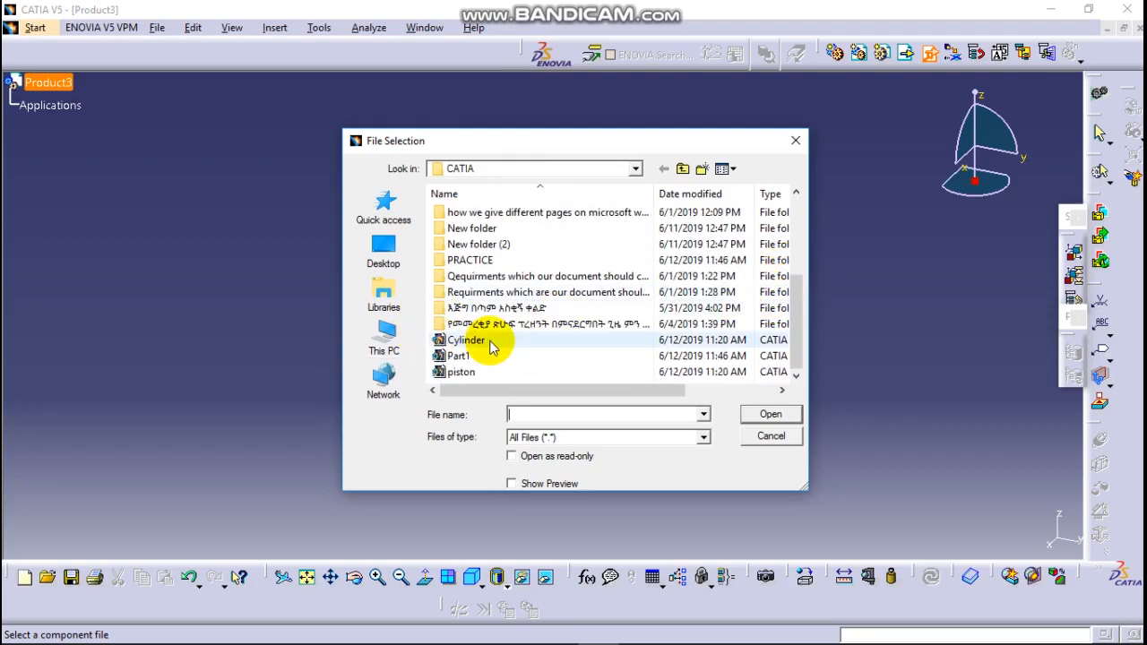
{"action": "left_click", "coordinate": [467, 339]}
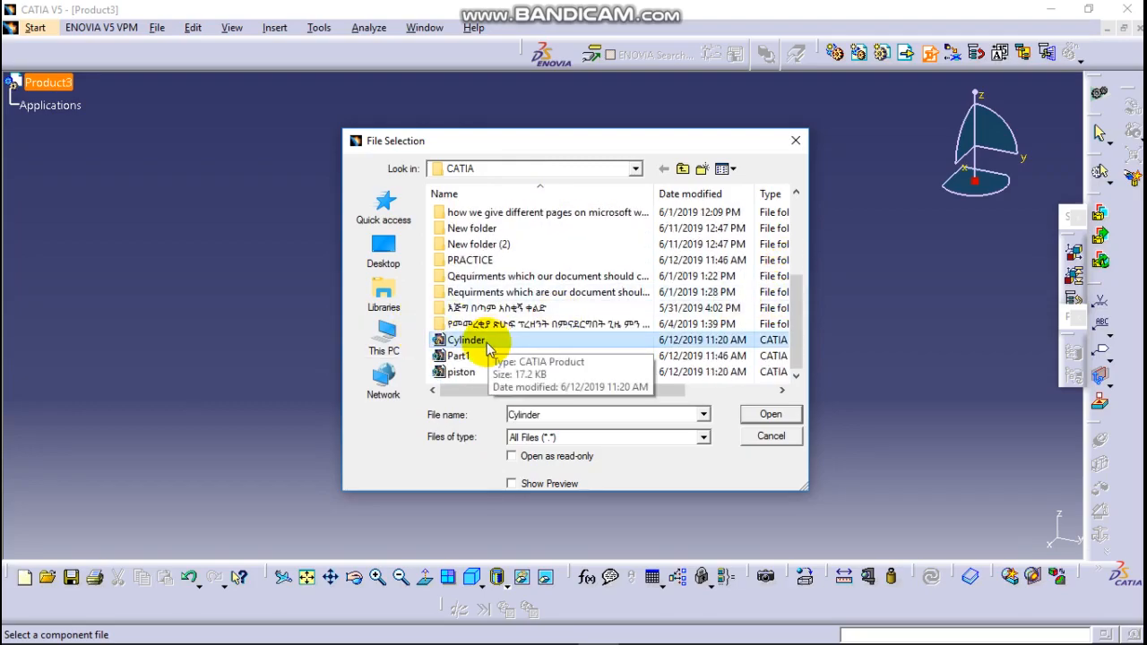
{"action": "left_click", "coordinate": [461, 372]}
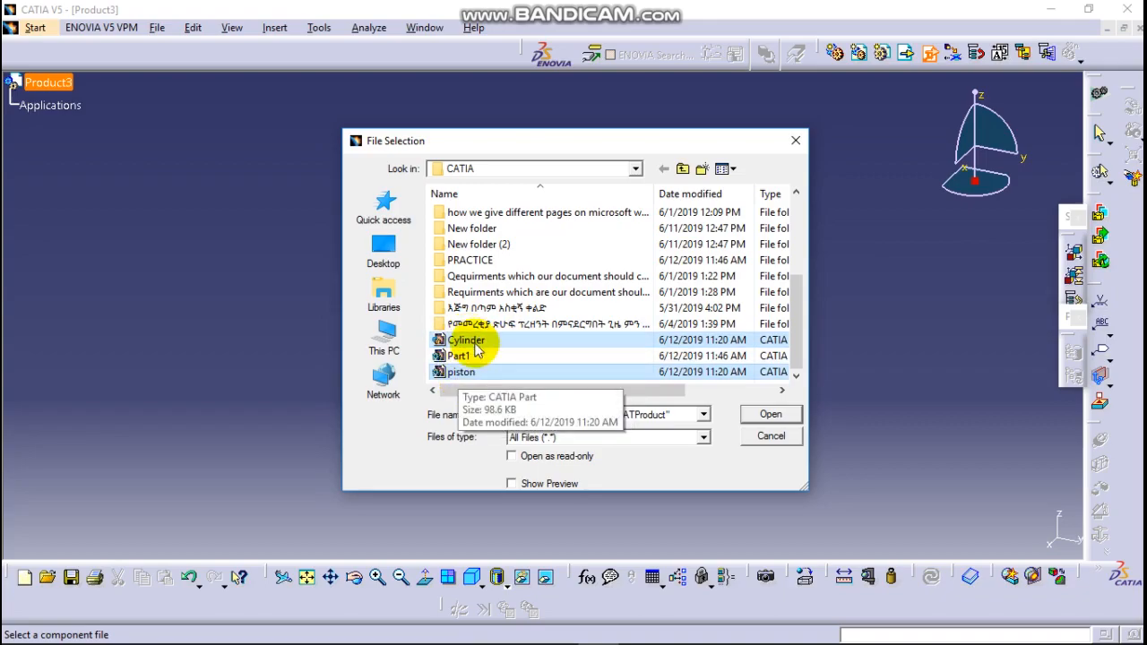
{"action": "left_click", "coordinate": [768, 413]}
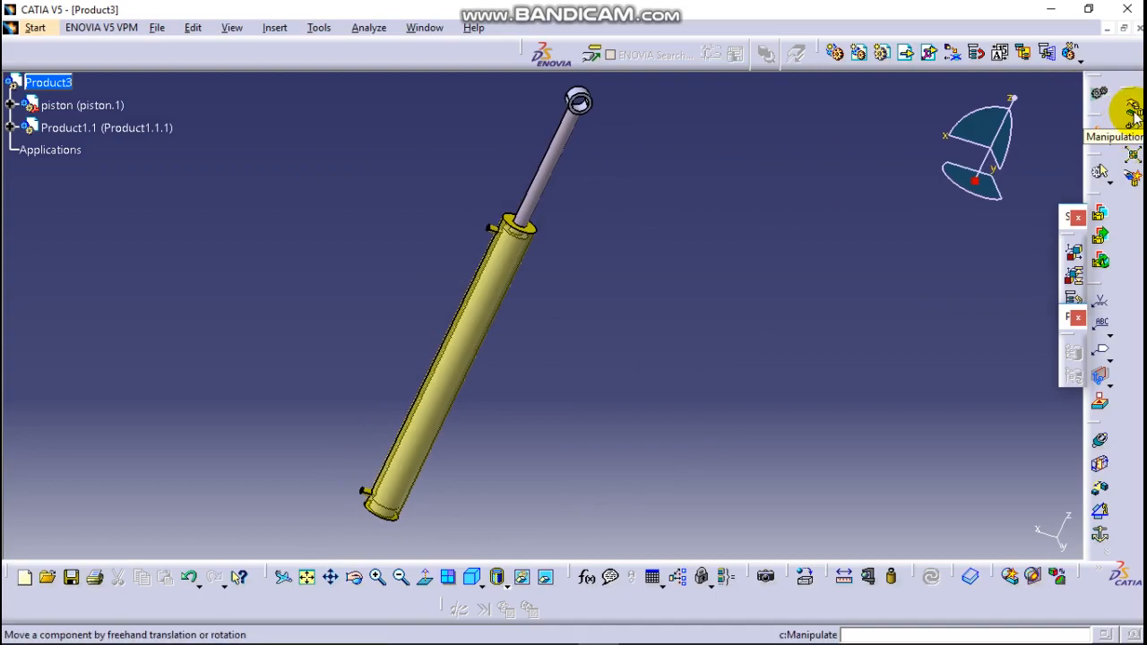
Step: Drag Product1.1 with the Manipulation tool so the cylinder body sits apart from the piston
{"action": "left_click", "coordinate": [1132, 107]}
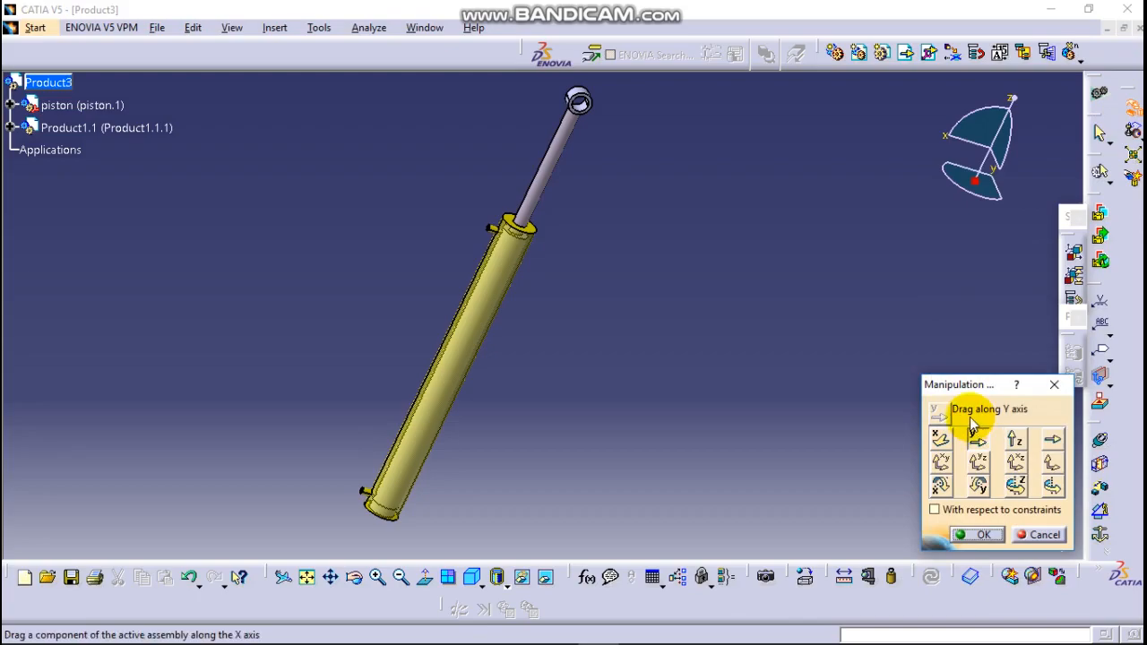
{"action": "mouse_move", "coordinate": [941, 416]}
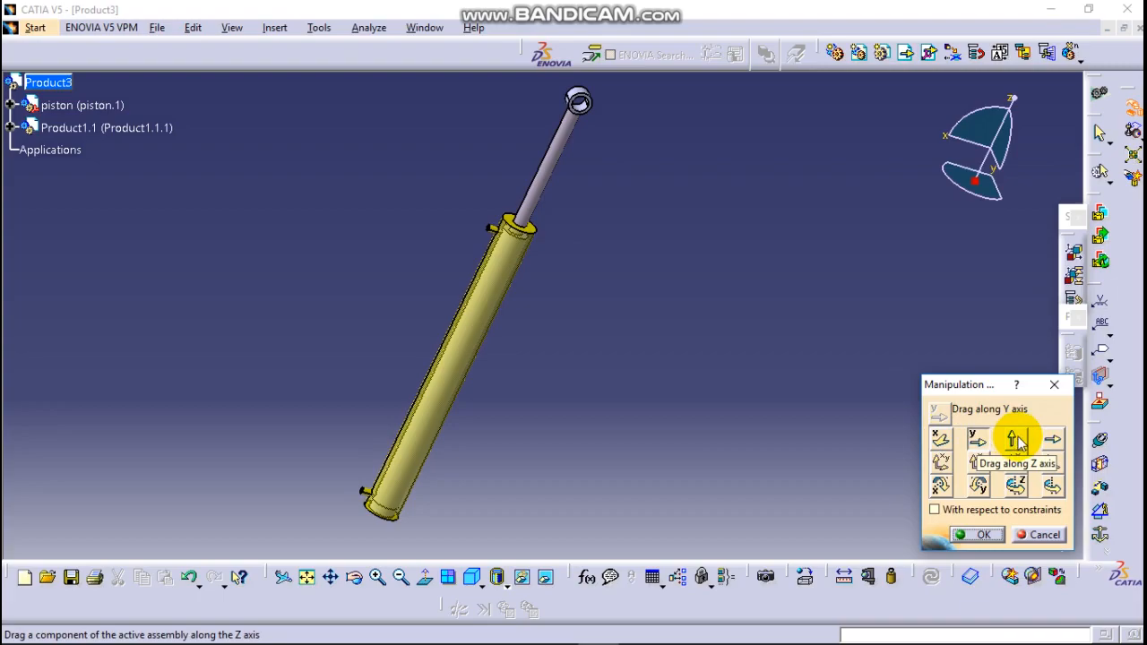
{"action": "mouse_move", "coordinate": [1052, 439]}
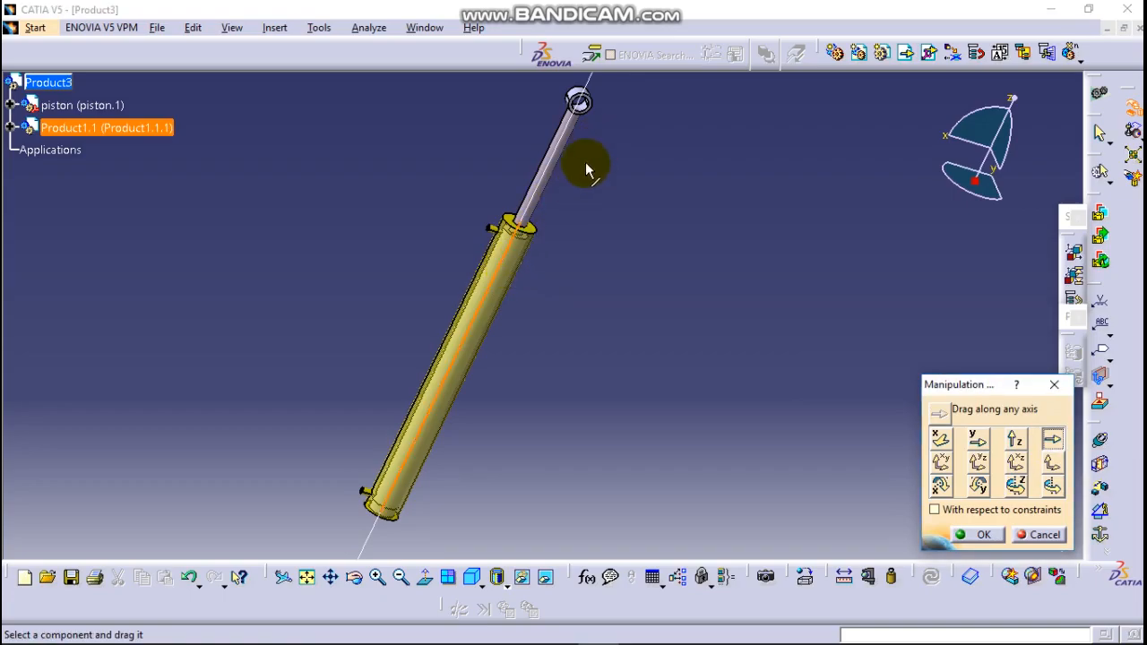
{"action": "left_click_drag", "start_coordinate": [587, 168], "coordinate": [381, 461]}
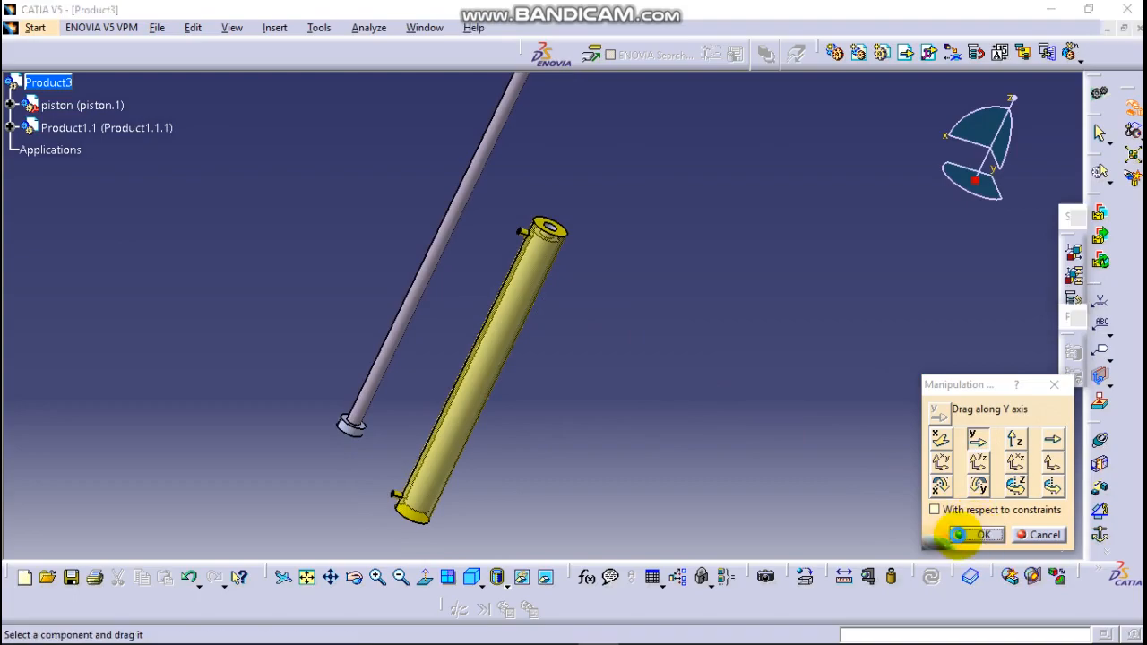
{"action": "left_click", "coordinate": [976, 534]}
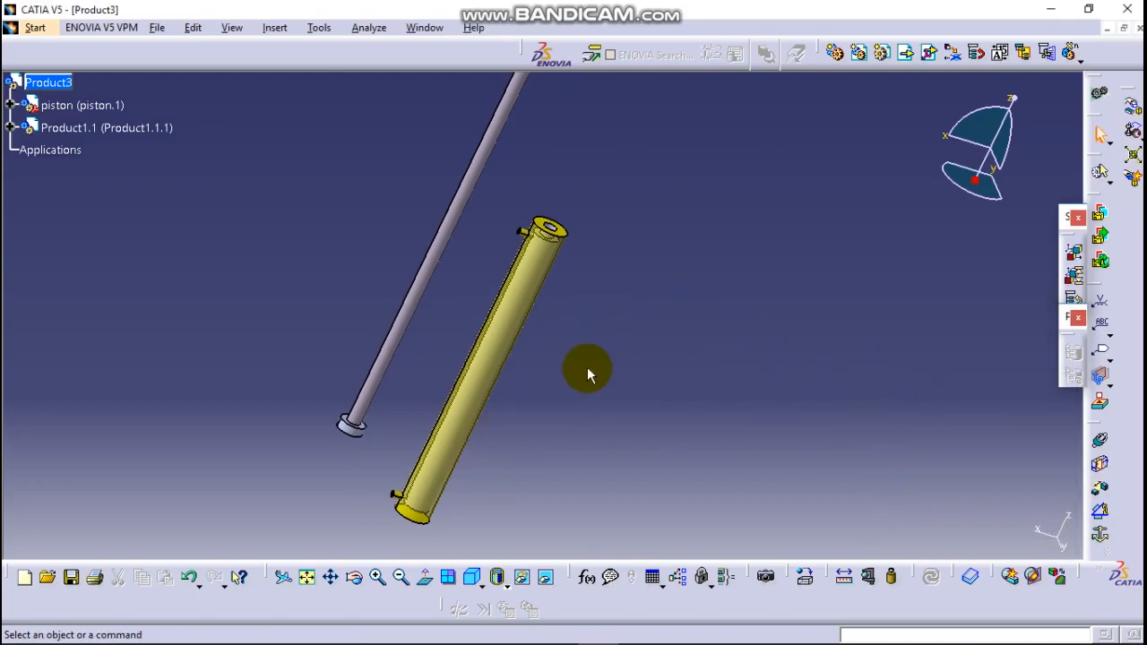
{"action": "mouse_move", "coordinate": [537, 375]}
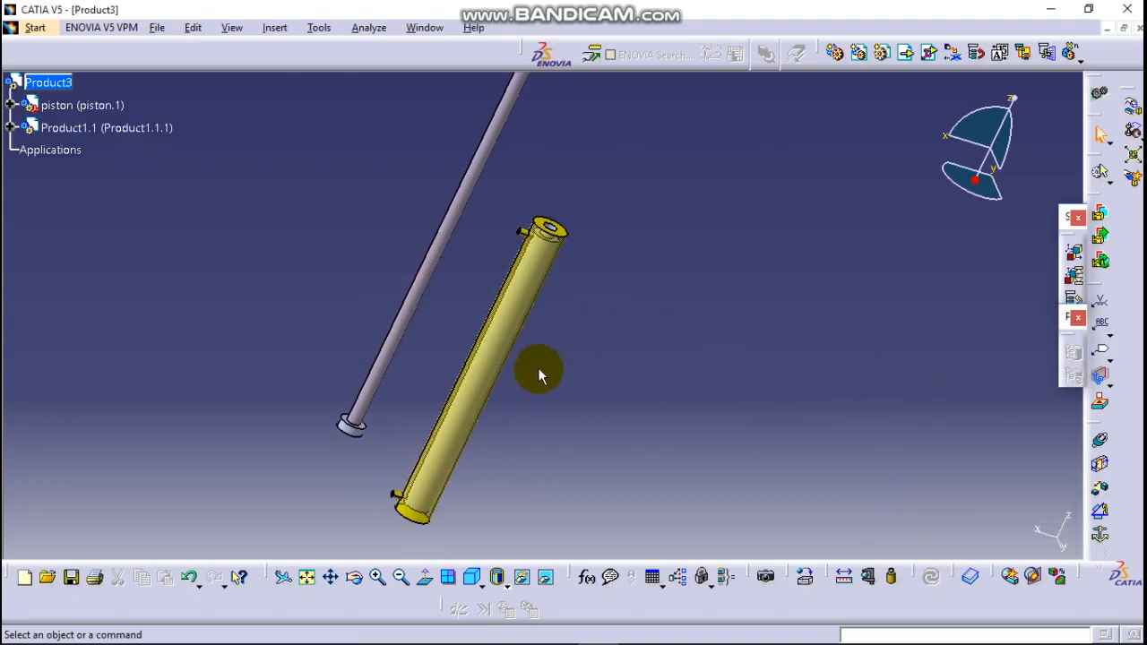
{"action": "mouse_move", "coordinate": [461, 474]}
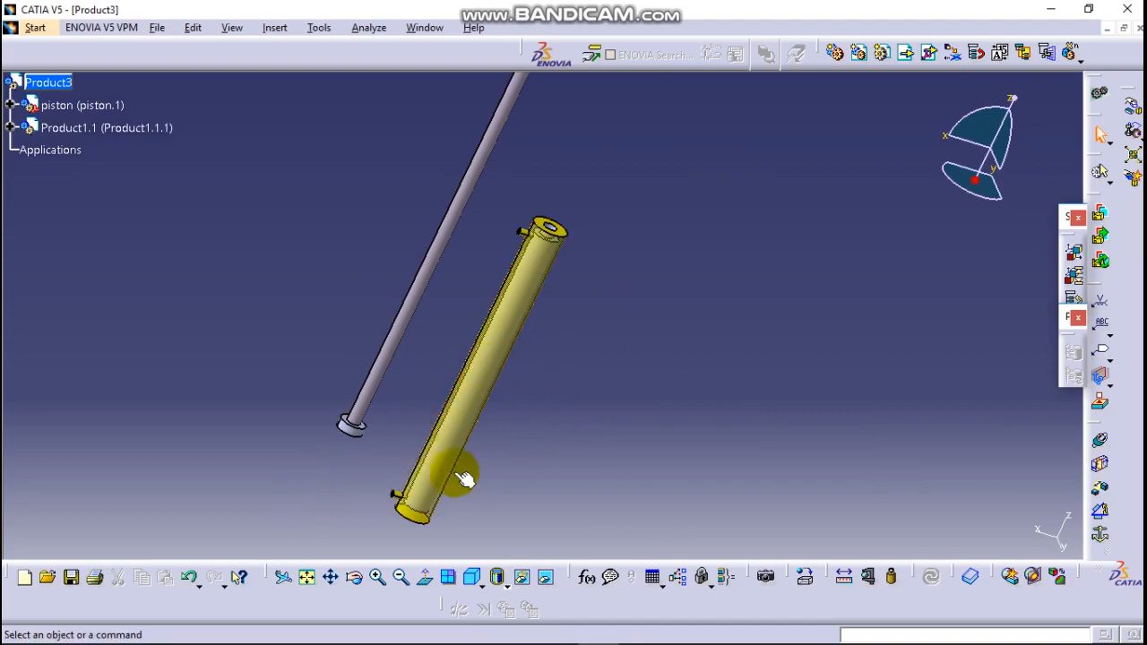
{"action": "mouse_move", "coordinate": [583, 390]}
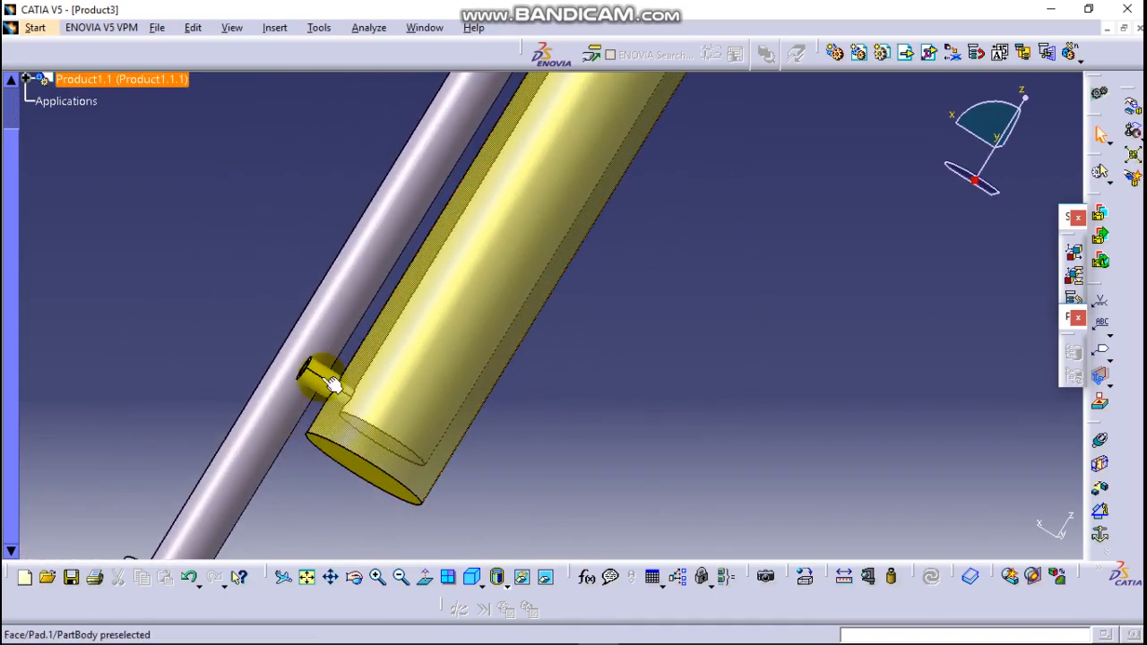
{"action": "left_click", "coordinate": [349, 385]}
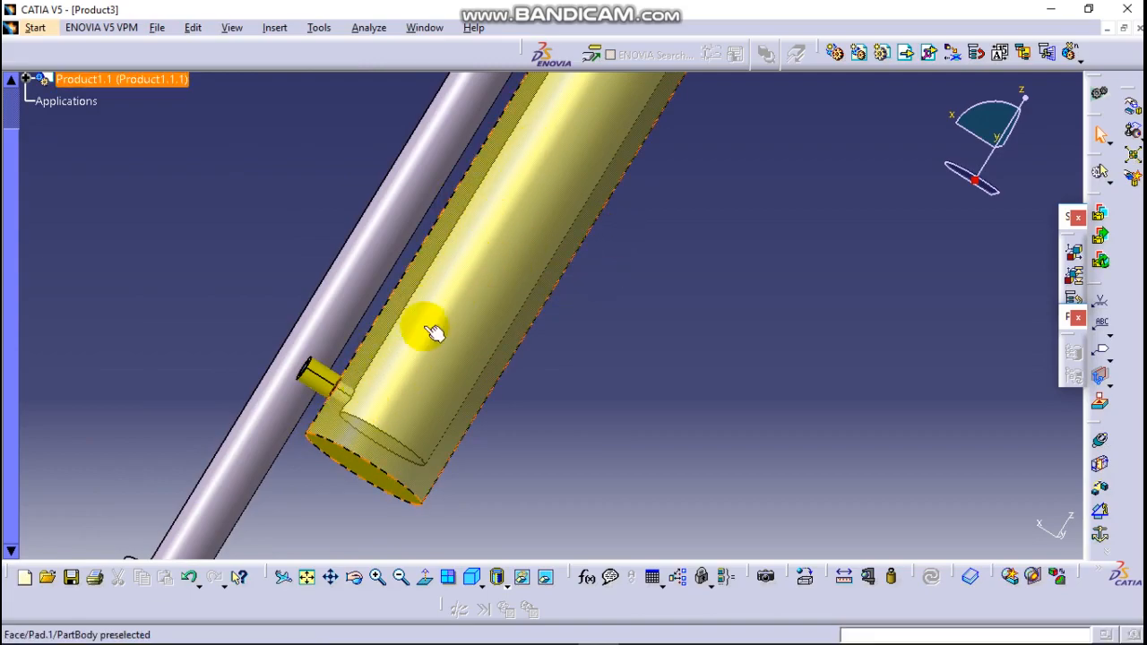
{"action": "mouse_move", "coordinate": [434, 278]}
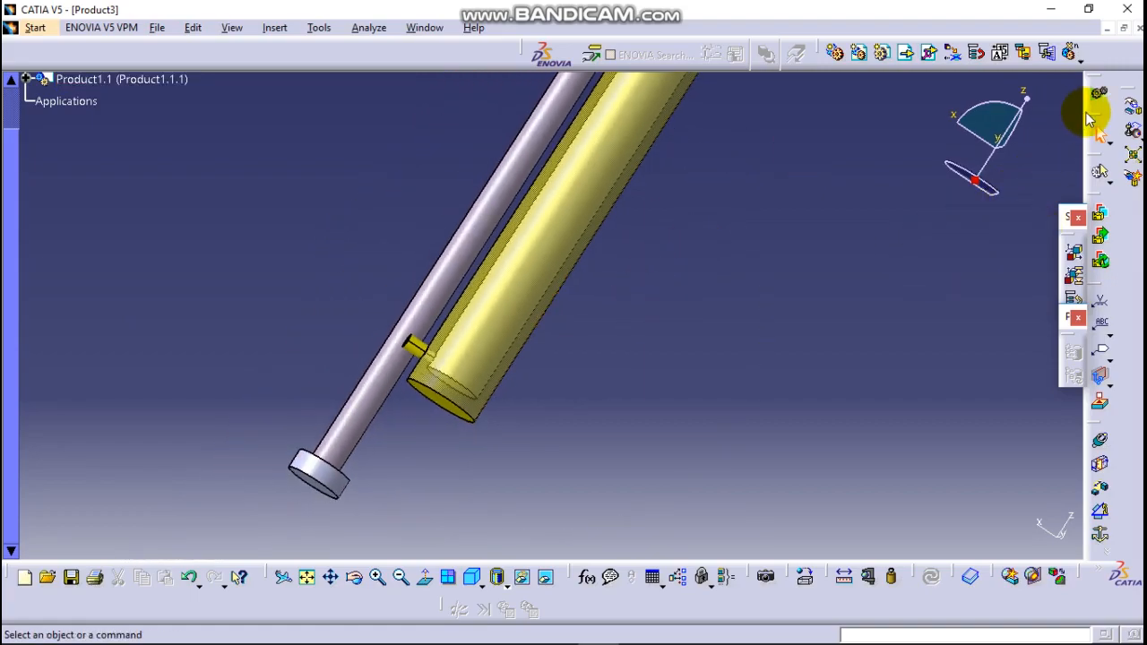
{"action": "mouse_move", "coordinate": [1072, 376]}
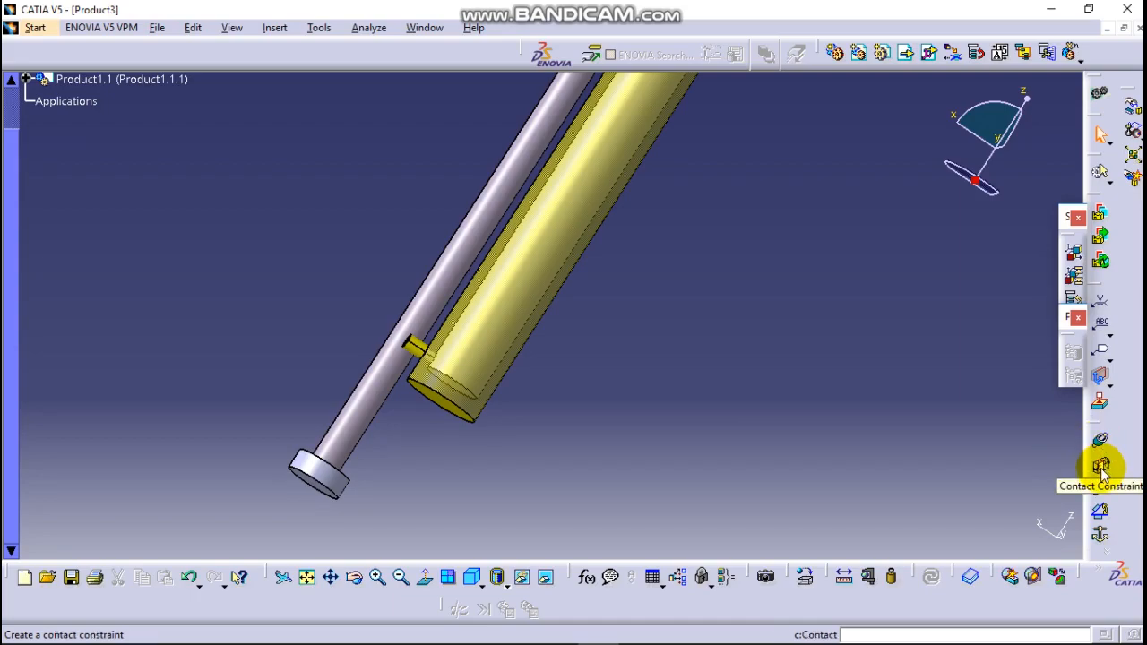
{"action": "mouse_move", "coordinate": [1100, 469]}
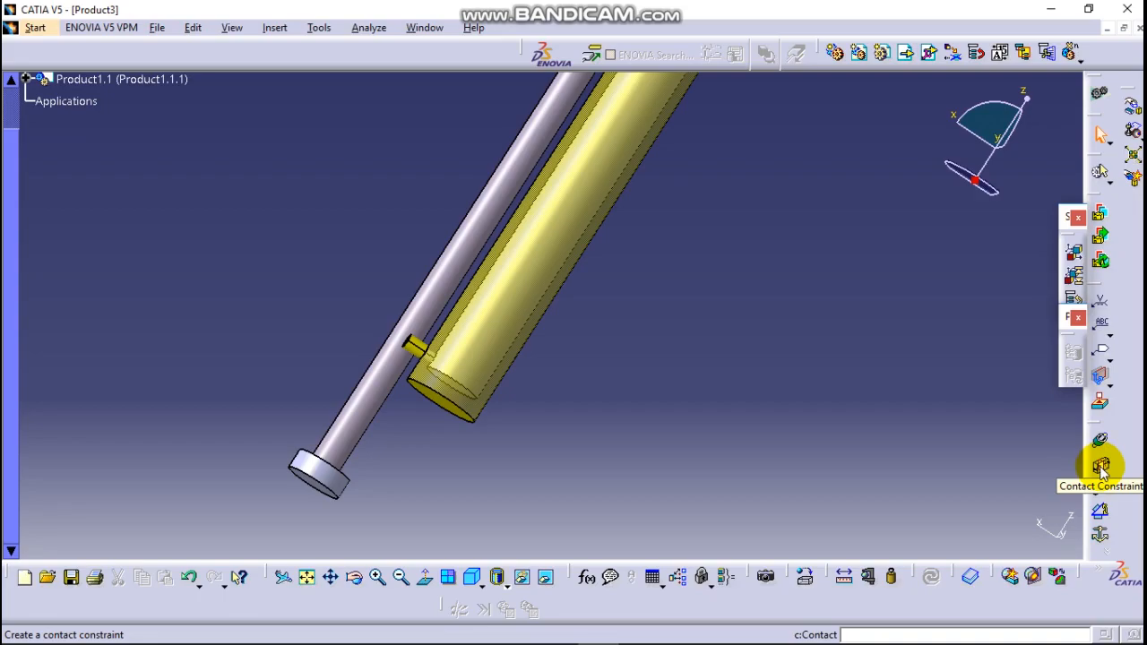
{"action": "mouse_move", "coordinate": [1100, 490]}
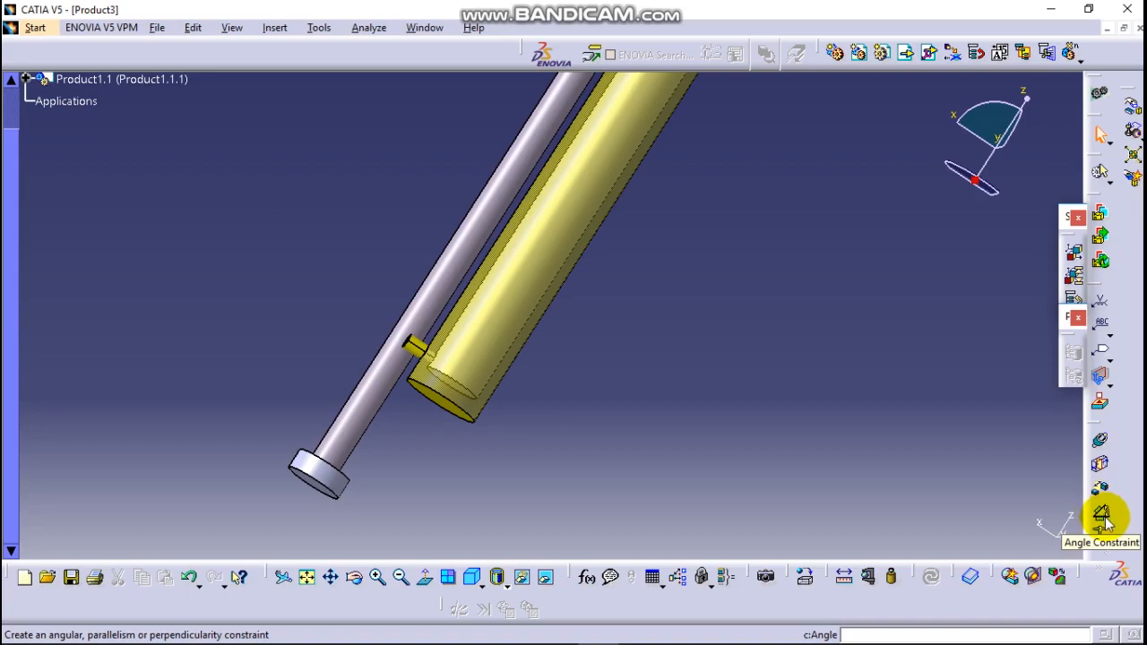
{"action": "mouse_move", "coordinate": [1102, 524]}
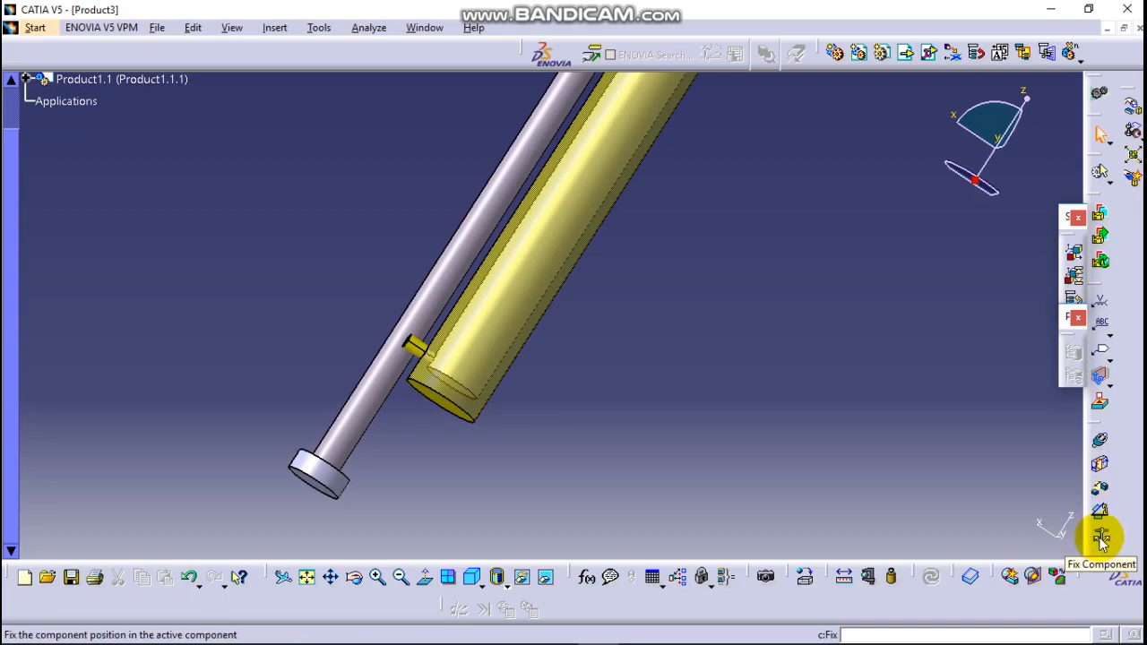
{"action": "mouse_move", "coordinate": [1053, 448]}
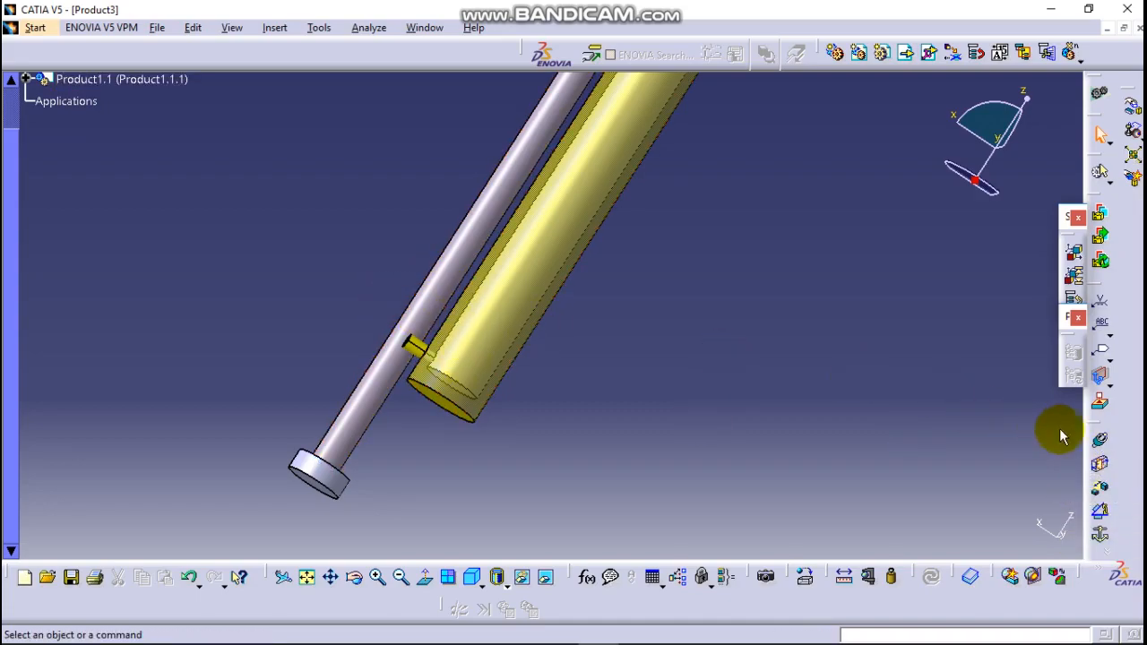
Step: Add a coincidence constraint between the piston rod axis and the cylinder axis
{"action": "left_click", "coordinate": [1099, 446]}
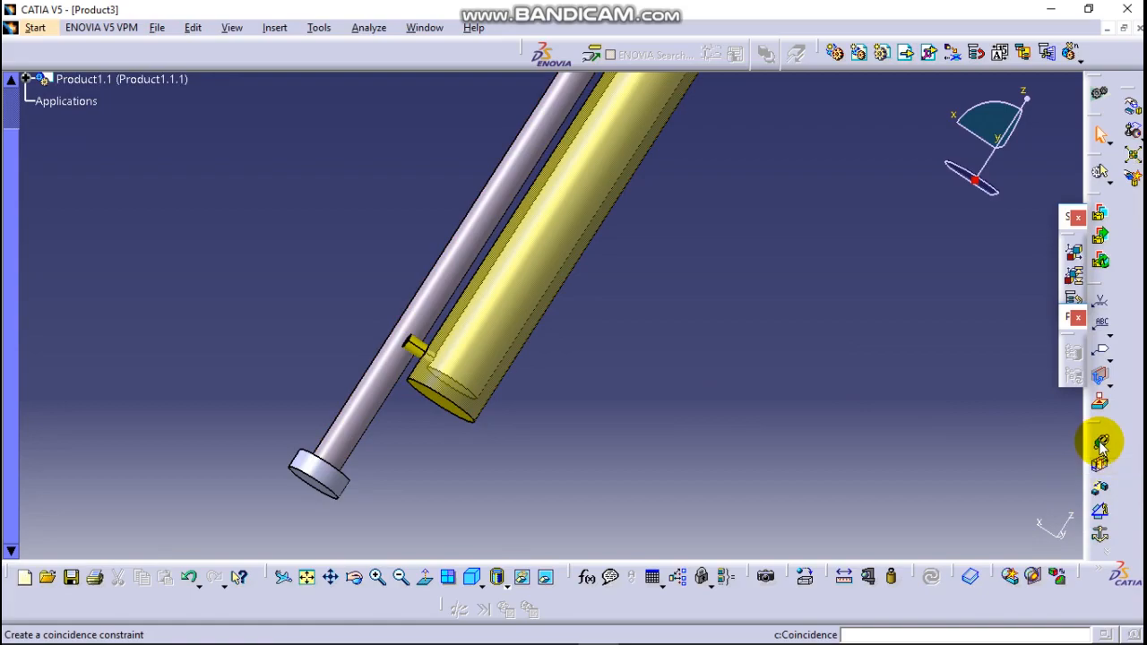
{"action": "left_click", "coordinate": [1100, 445]}
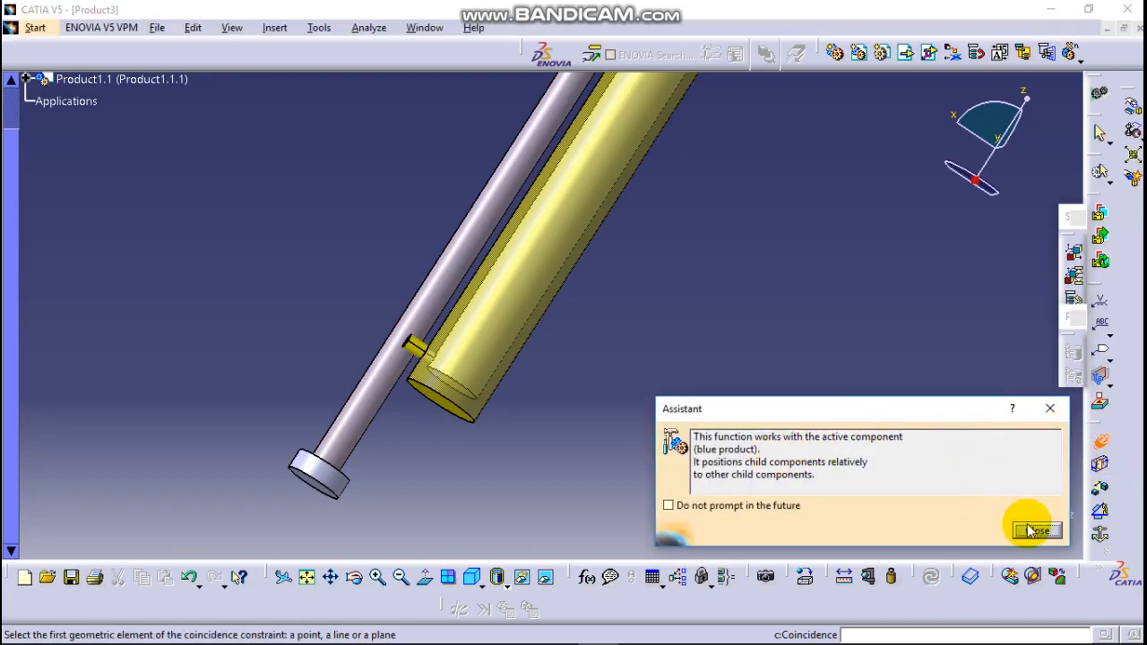
{"action": "left_click", "coordinate": [1037, 530]}
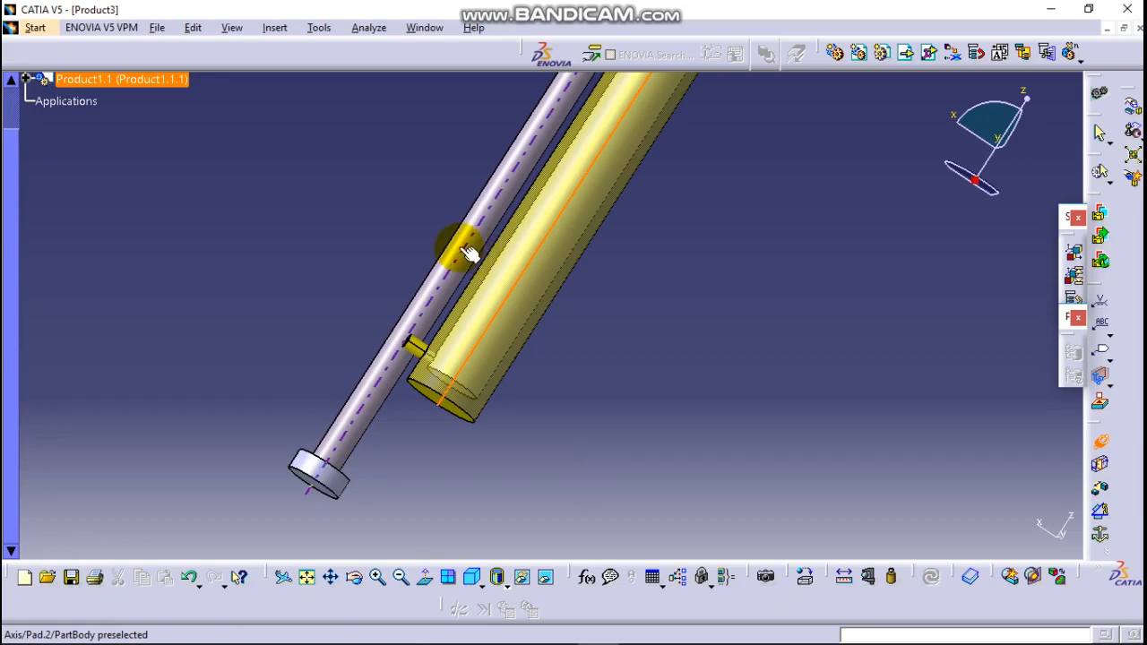
{"action": "left_click", "coordinate": [465, 246]}
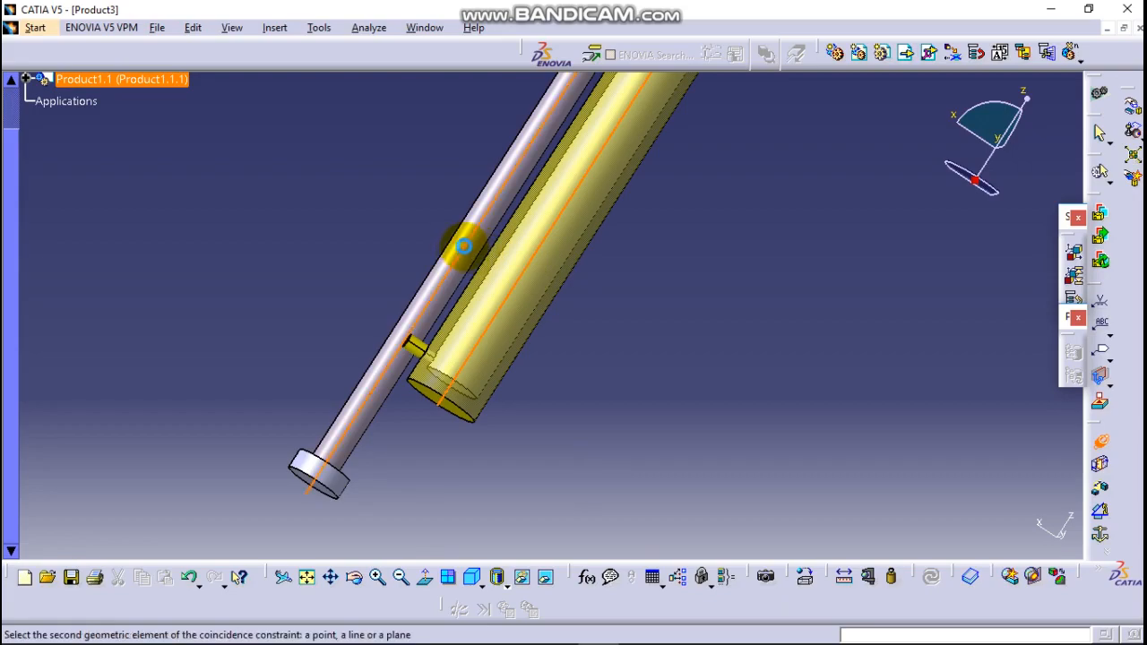
{"action": "left_click", "coordinate": [465, 245]}
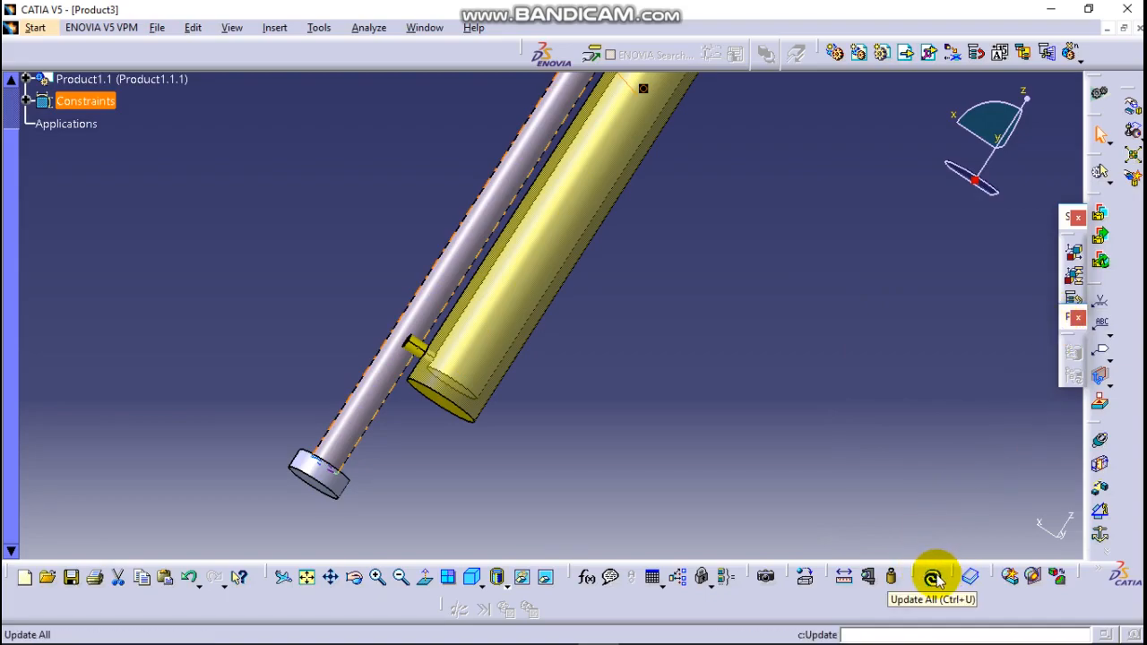
{"action": "left_click", "coordinate": [932, 576]}
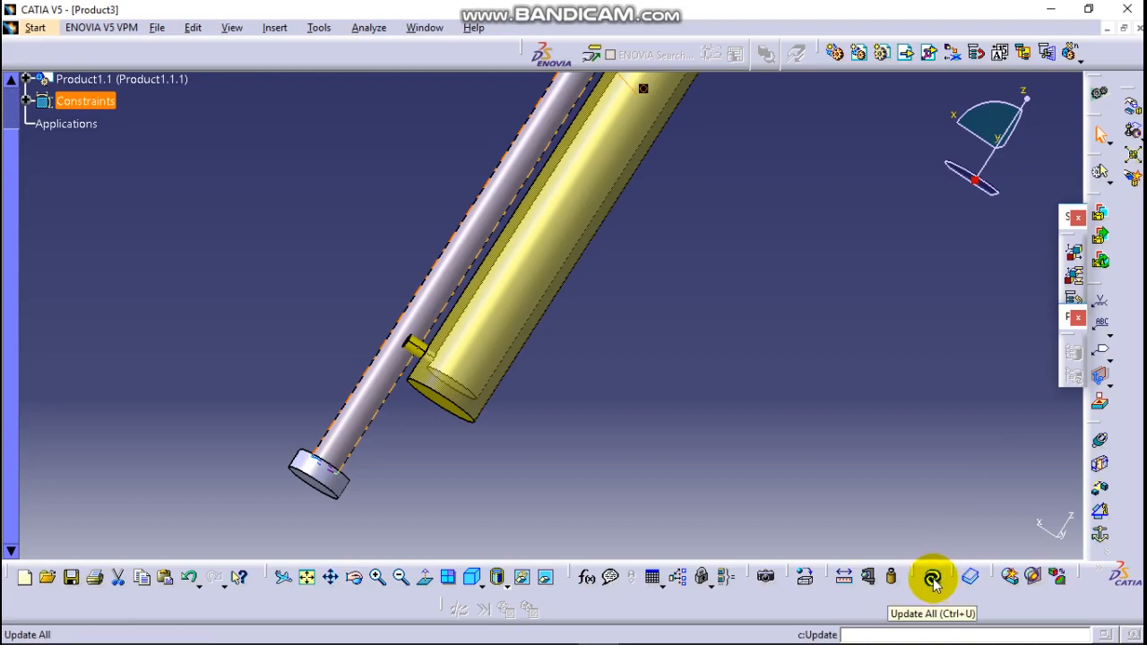
Step: Update All so the rod moves onto the cylinder axis, then inspect the cylinder-end faces
{"action": "left_click", "coordinate": [932, 576]}
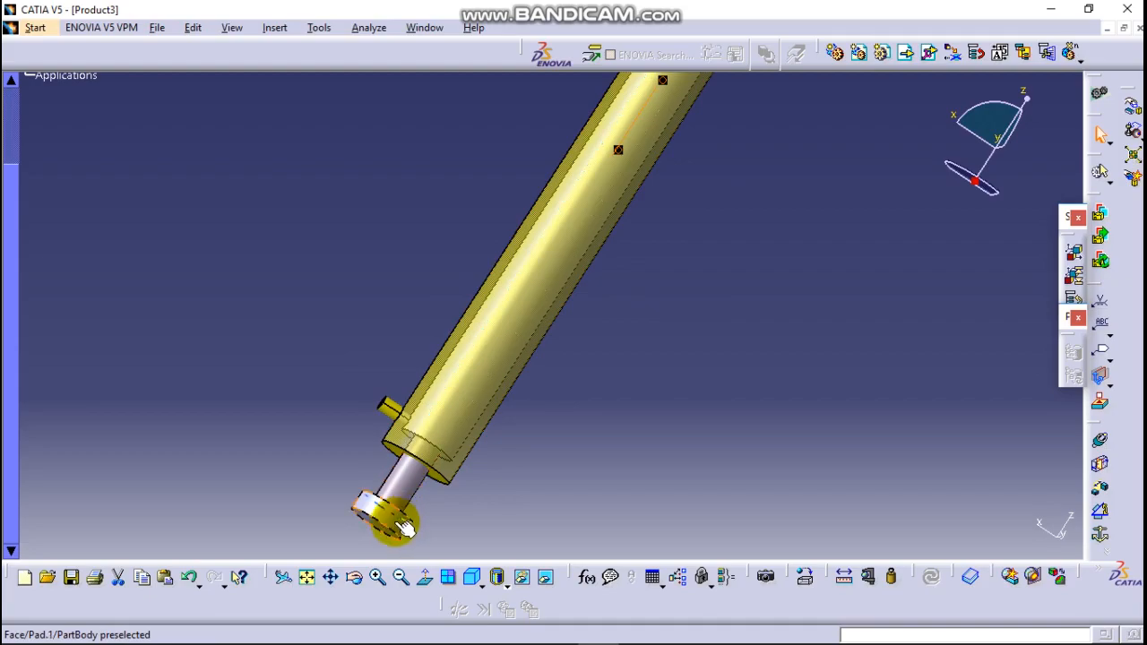
{"action": "left_click", "coordinate": [377, 520]}
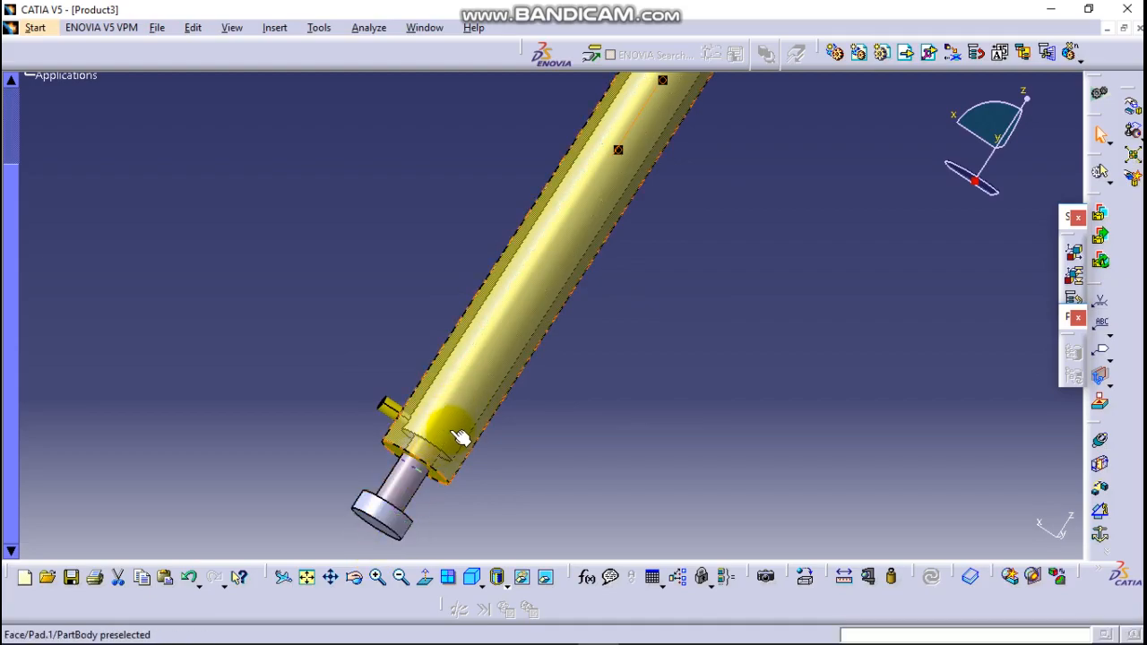
{"action": "left_click", "coordinate": [385, 529]}
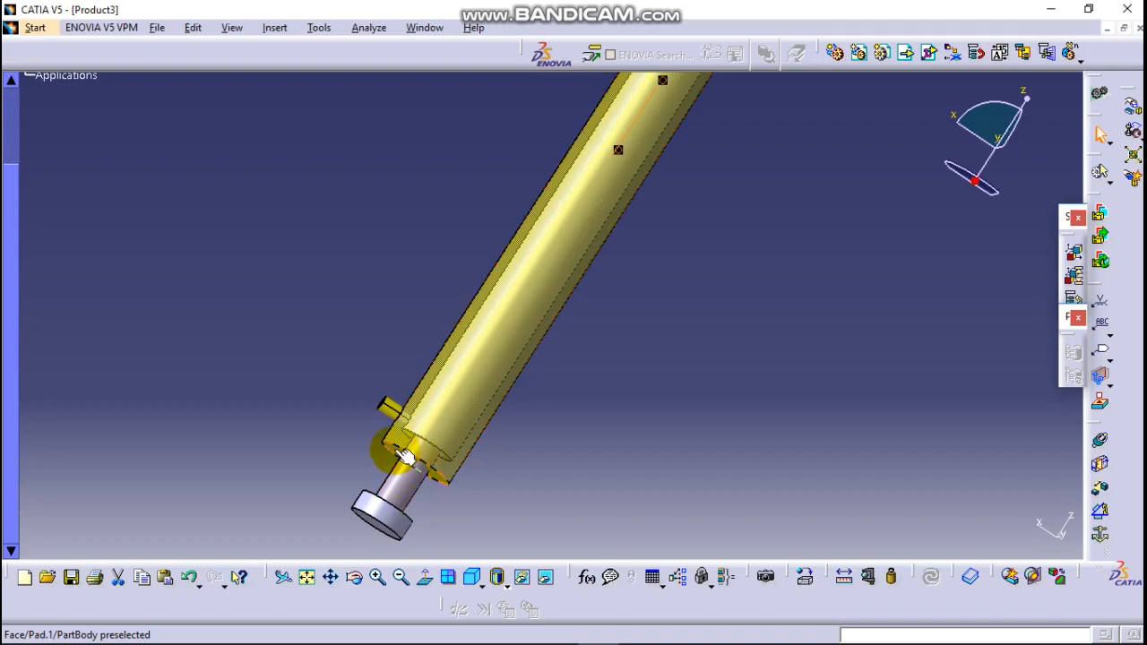
{"action": "mouse_move", "coordinate": [1073, 484]}
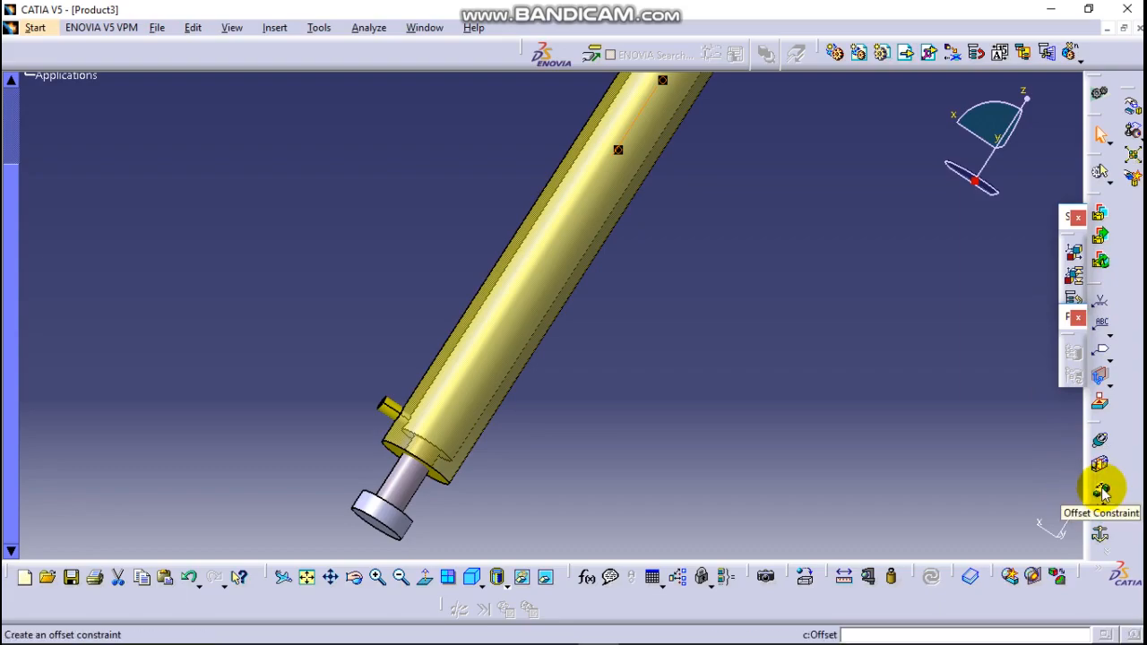
Step: Add a 30 mm offset constraint between the piston face and the cylinder's end face
{"action": "left_click", "coordinate": [1100, 491]}
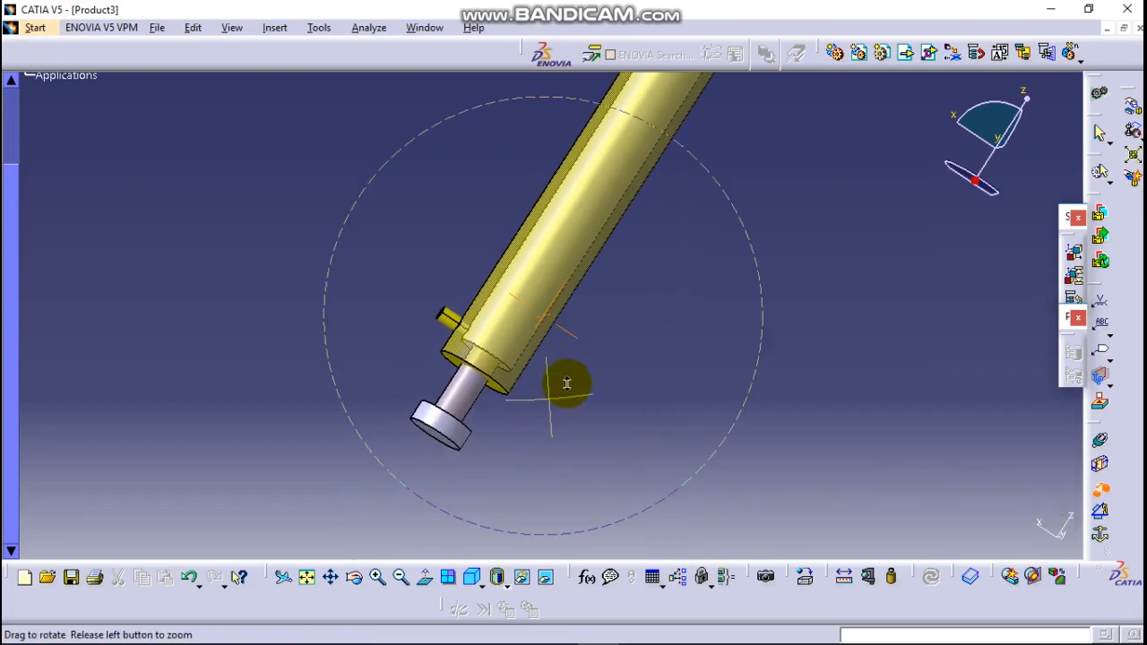
{"action": "left_click_drag", "start_coordinate": [566, 384], "coordinate": [428, 444]}
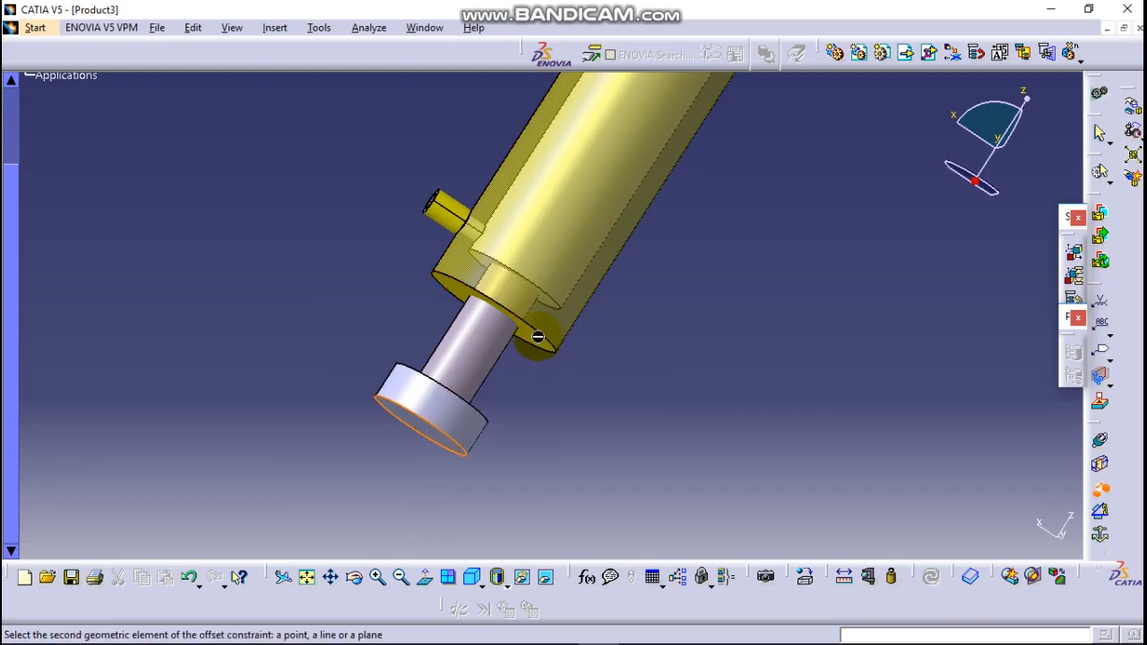
{"action": "double_click", "coordinate": [538, 337]}
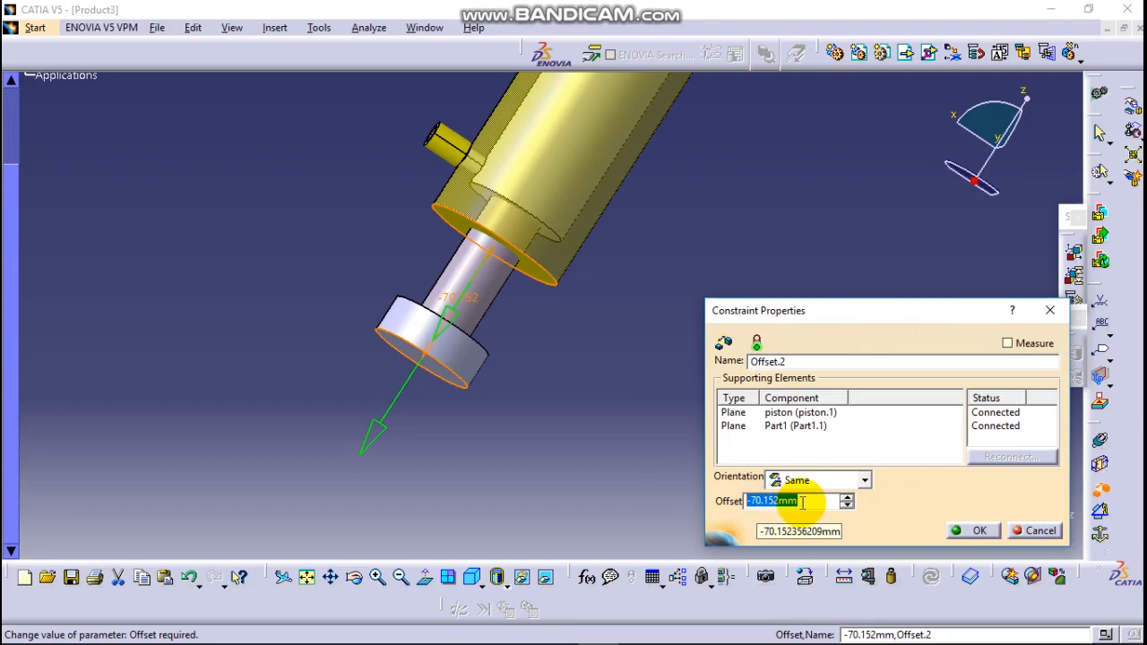
{"action": "type", "text": "30"}
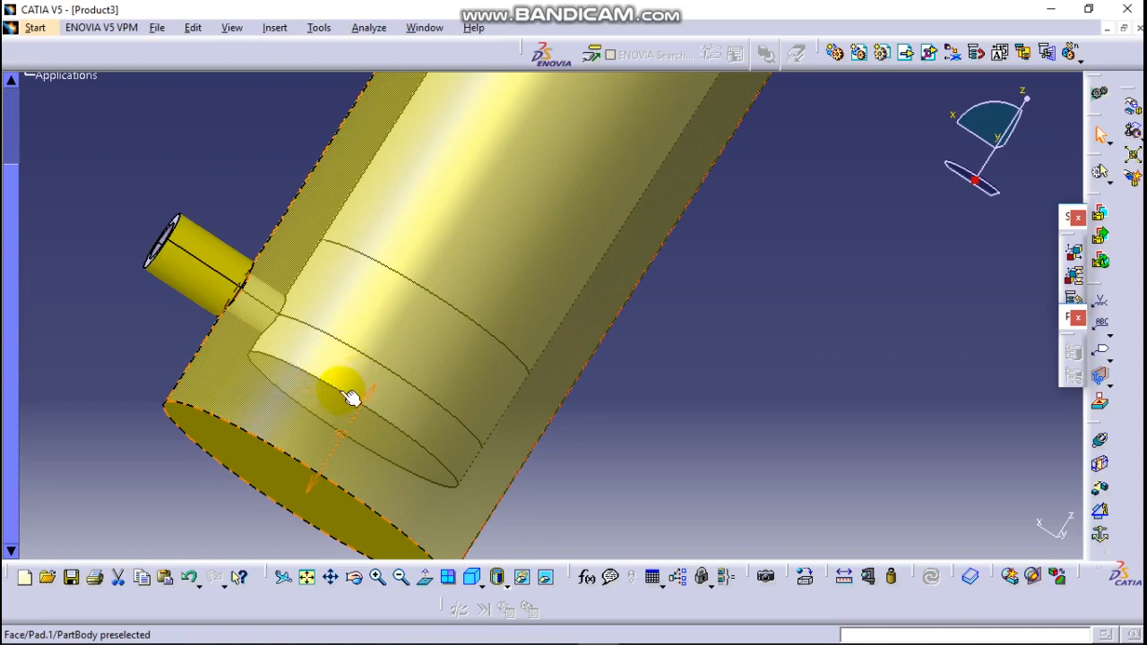
{"action": "mouse_move", "coordinate": [349, 417]}
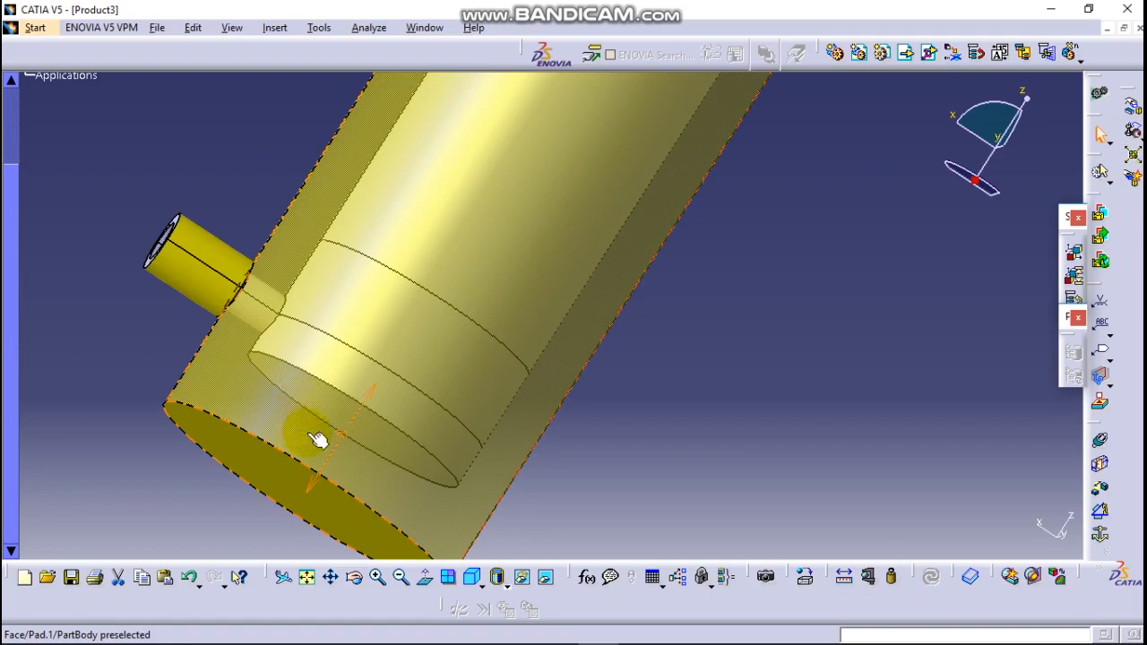
{"action": "mouse_move", "coordinate": [282, 450]}
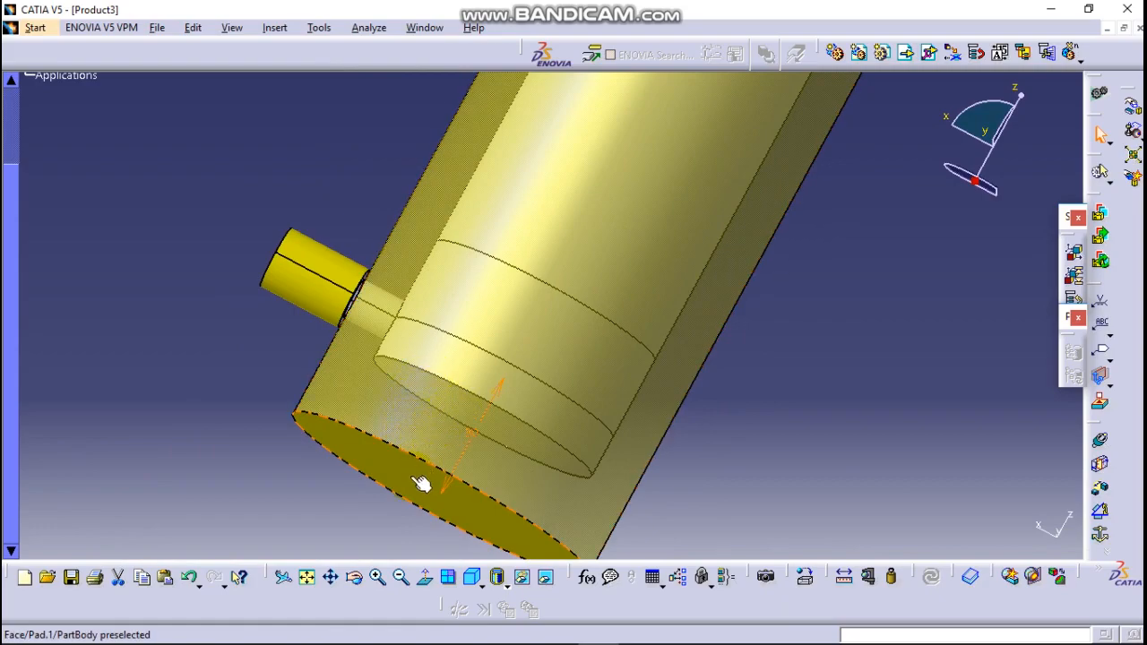
{"action": "mouse_move", "coordinate": [428, 452]}
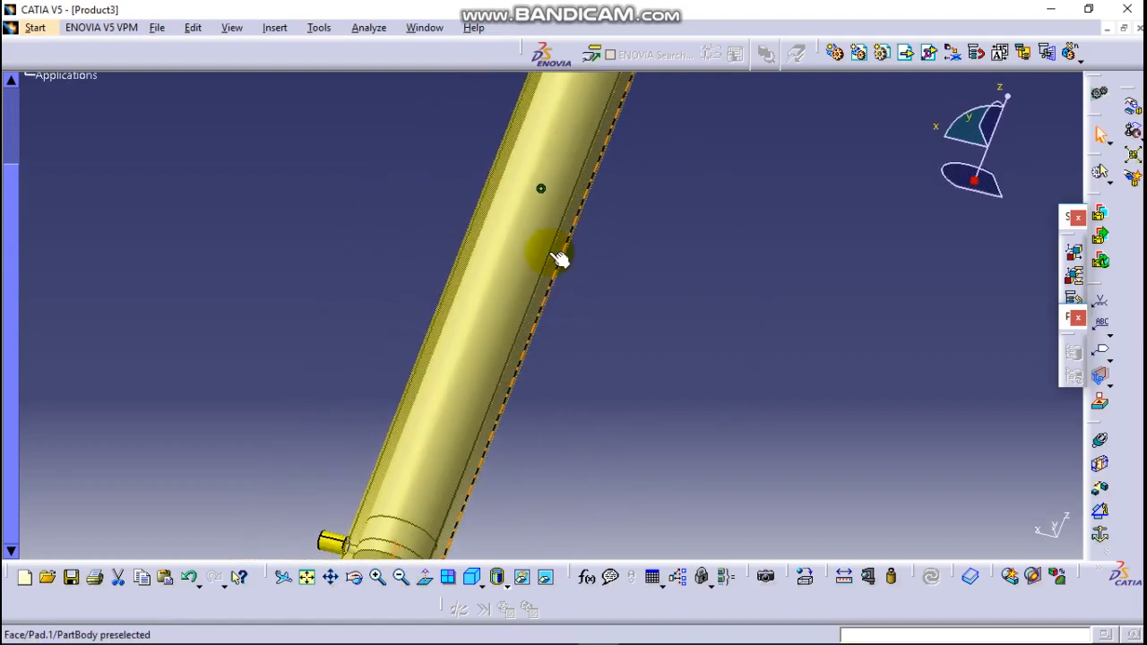
Step: Rotate and zoom out to show the whole cylinder with the rod emerging from its far end
{"action": "right_click", "coordinate": [560, 258]}
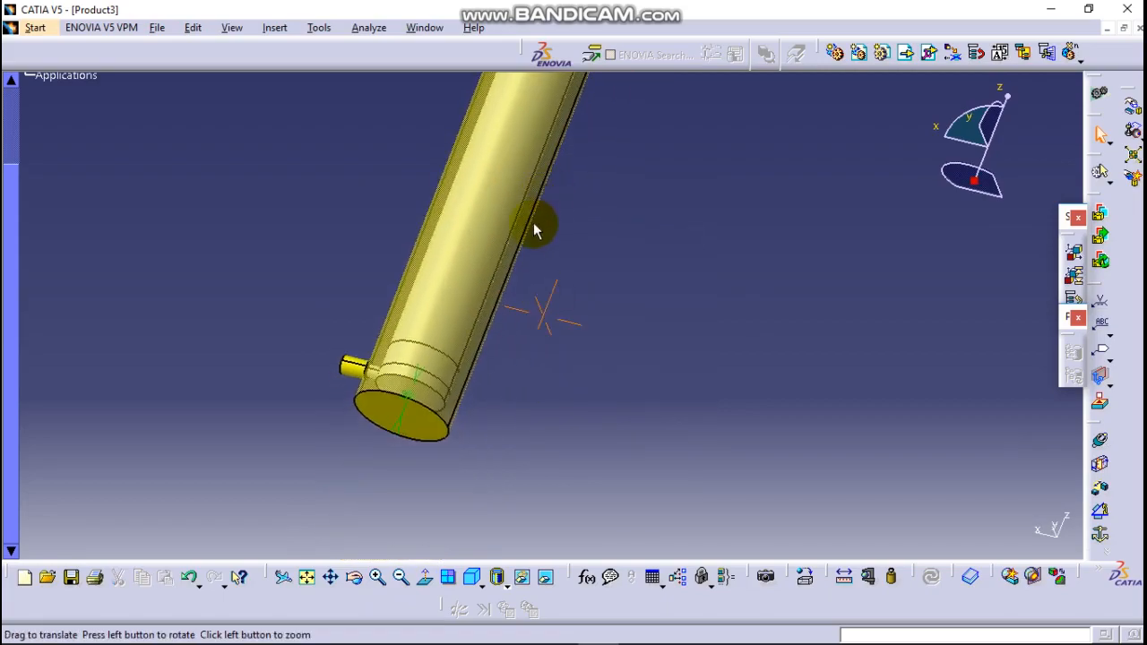
{"action": "right_click", "coordinate": [417, 390]}
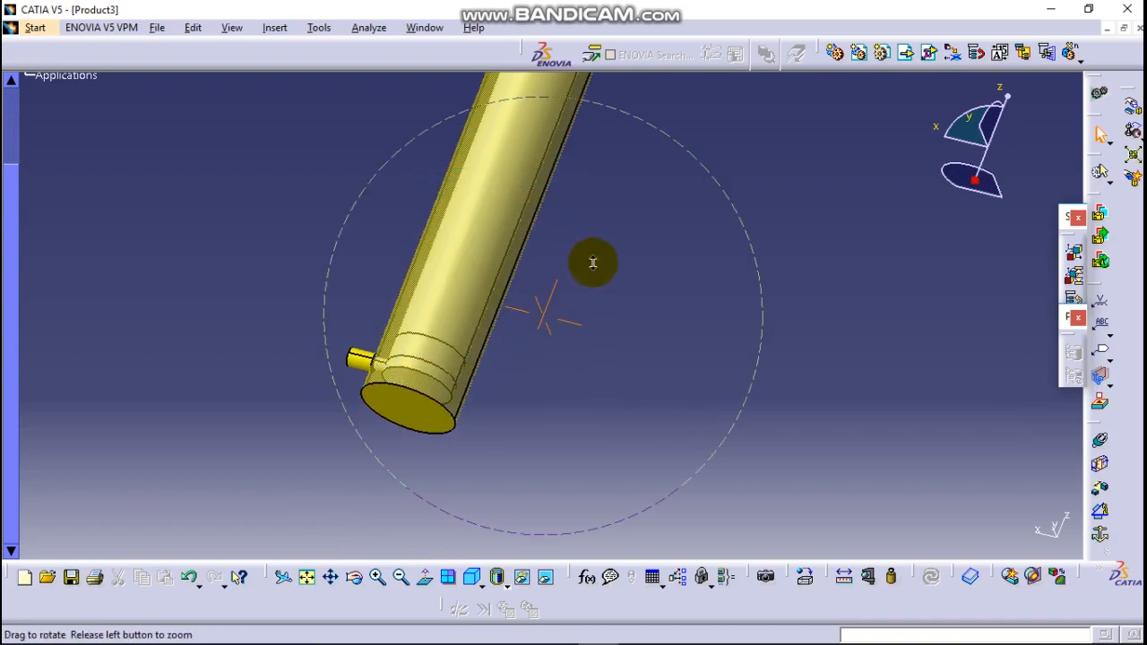
{"action": "left_click_drag", "start_coordinate": [592, 262], "coordinate": [452, 434]}
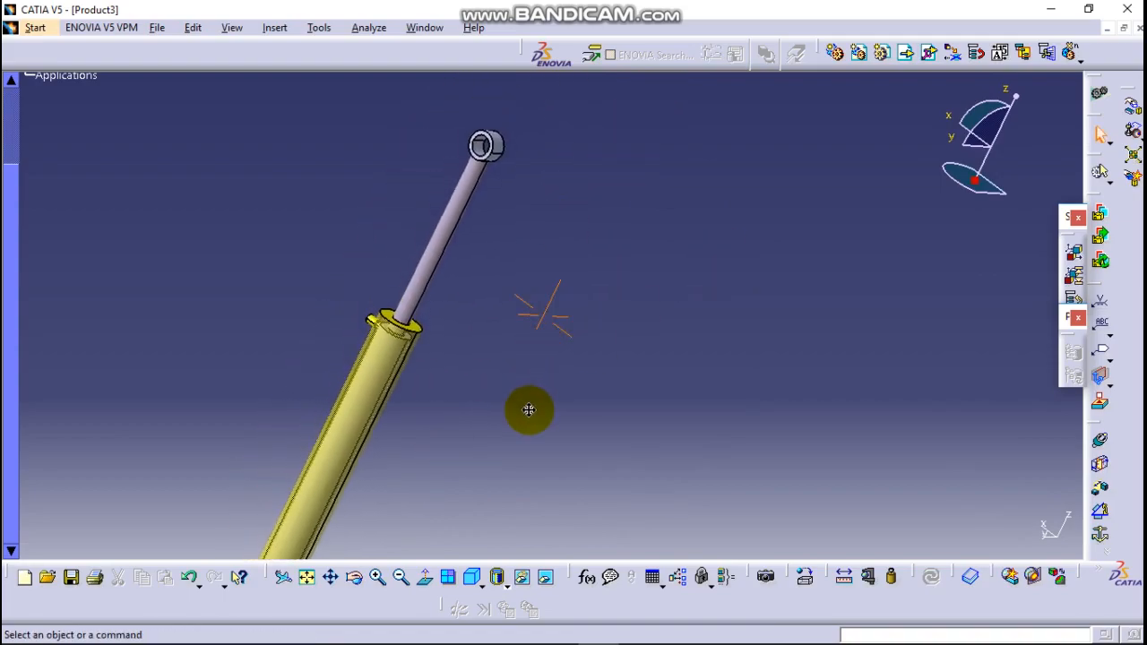
{"action": "left_click_drag", "start_coordinate": [528, 411], "coordinate": [358, 413]}
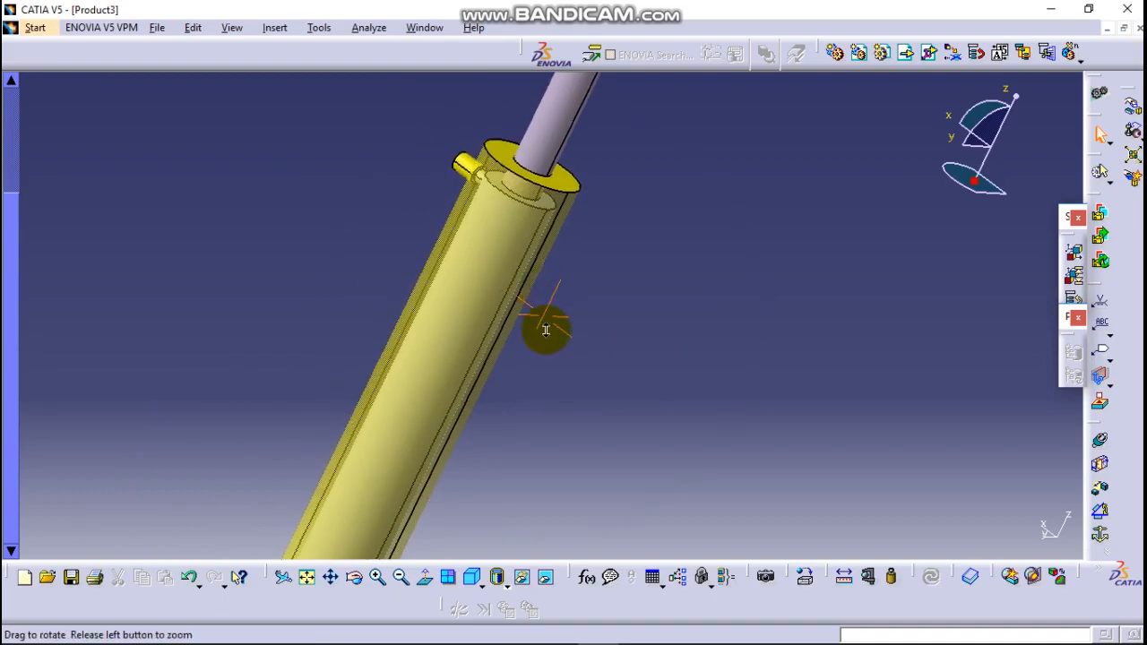
{"action": "left_click_drag", "start_coordinate": [545, 329], "coordinate": [345, 595]}
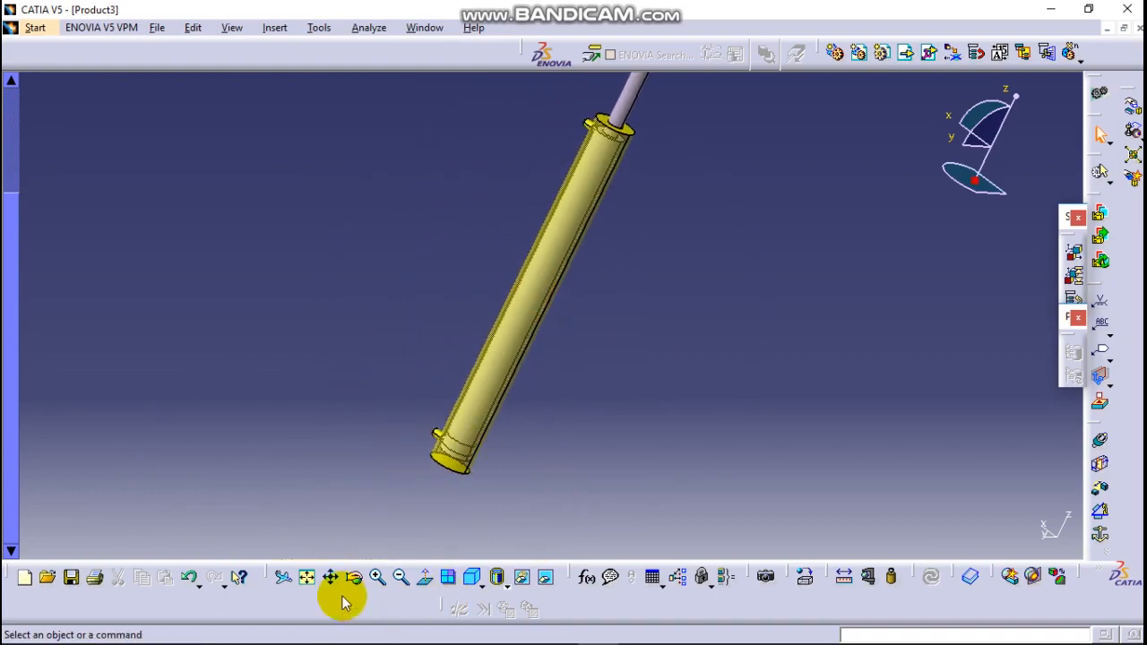
{"action": "mouse_move", "coordinate": [366, 567]}
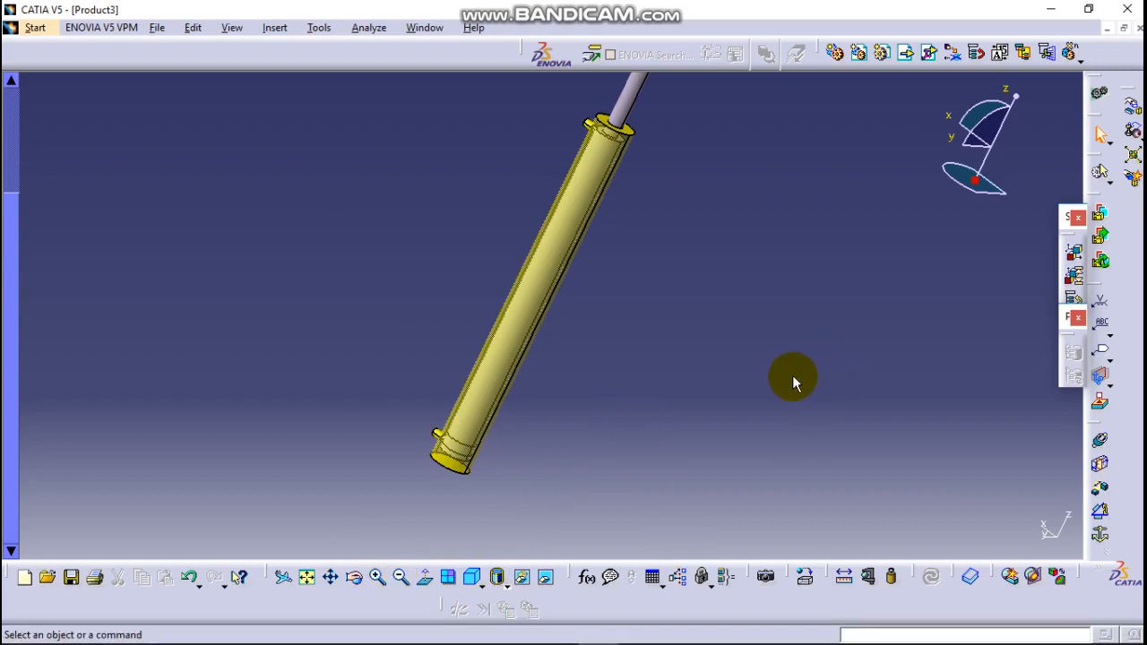
{"action": "mouse_move", "coordinate": [721, 411]}
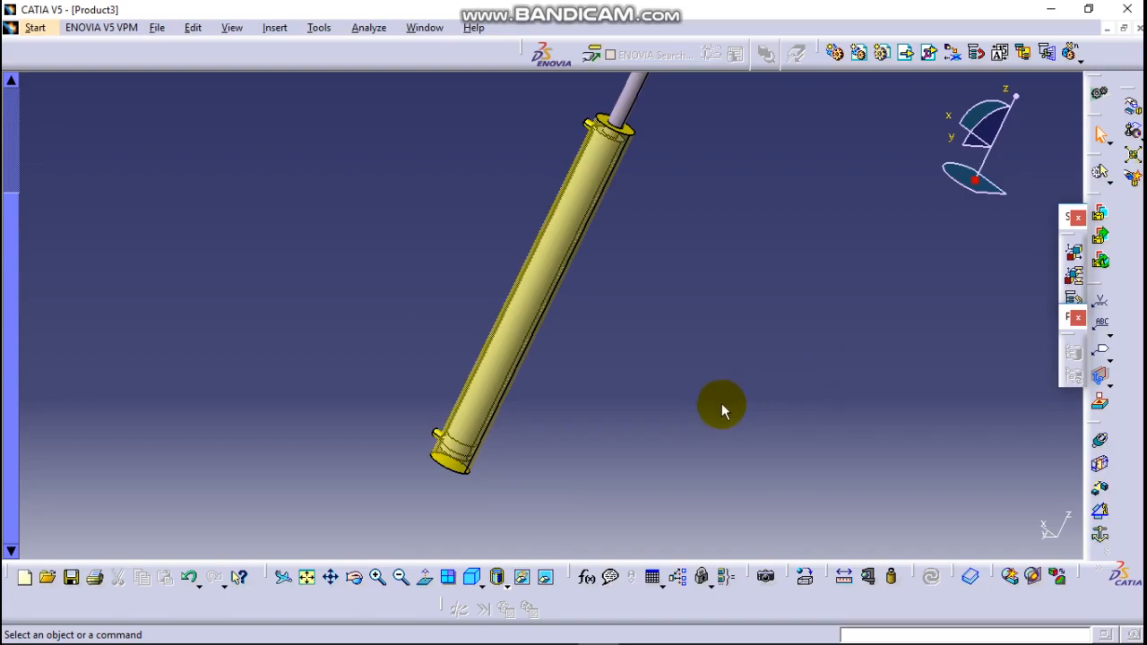